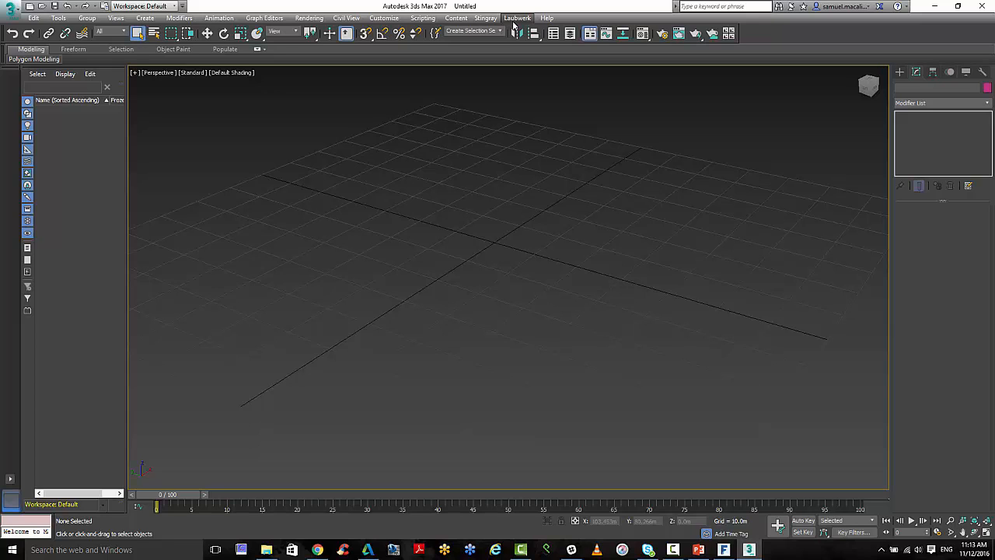
mouse_move(532, 33)
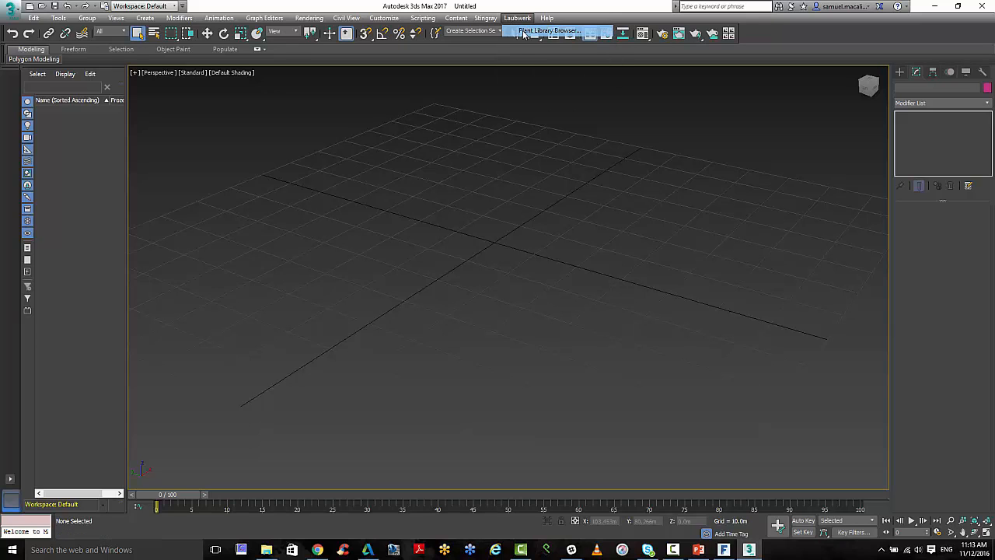
- Bring up the Laubwerk Plant Library Browser and show its Quality choices
click(547, 31)
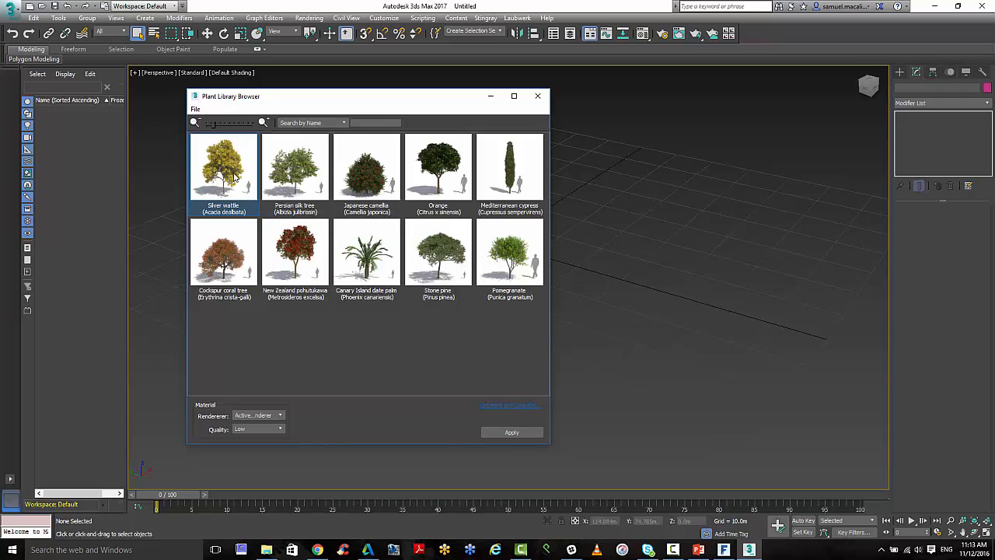
mouse_move(295, 168)
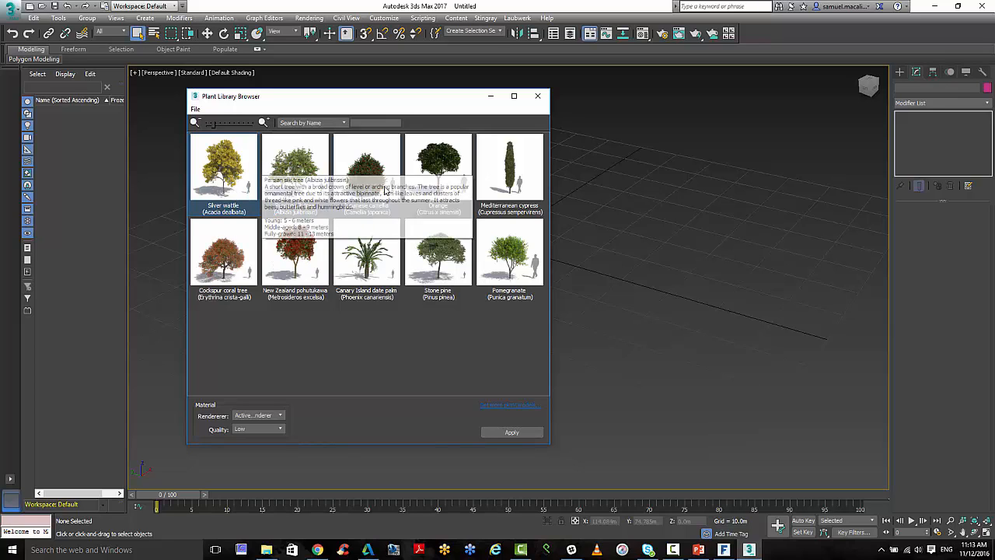
click(279, 429)
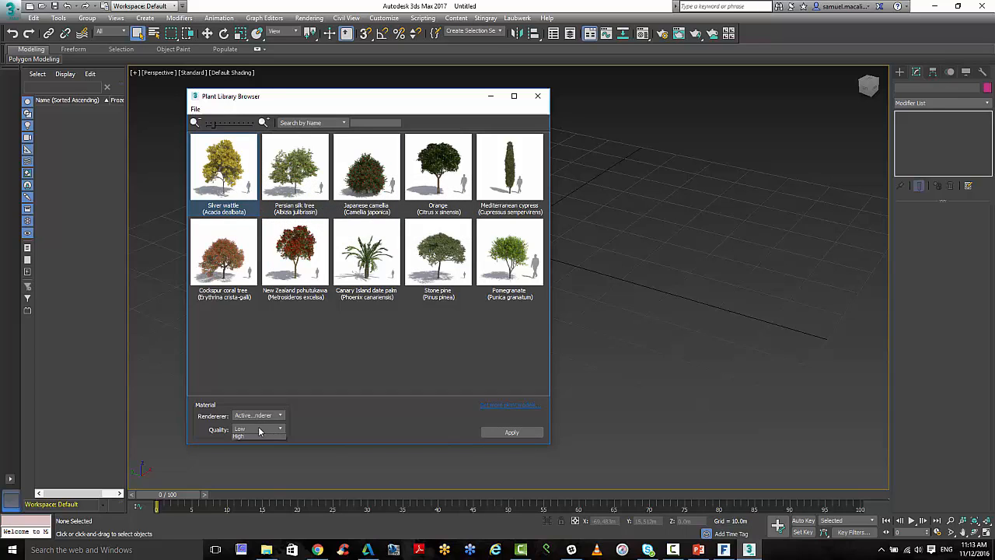
- Apply a Silver wattle to the scene and set the viewport mode to show the full leafy tree
click(511, 432)
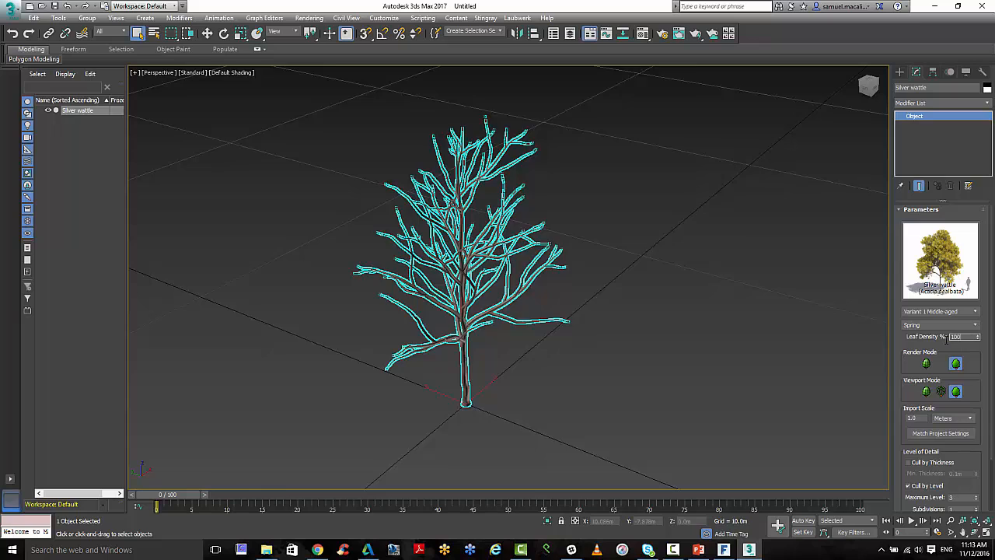
triple_click(957, 335)
text(0)
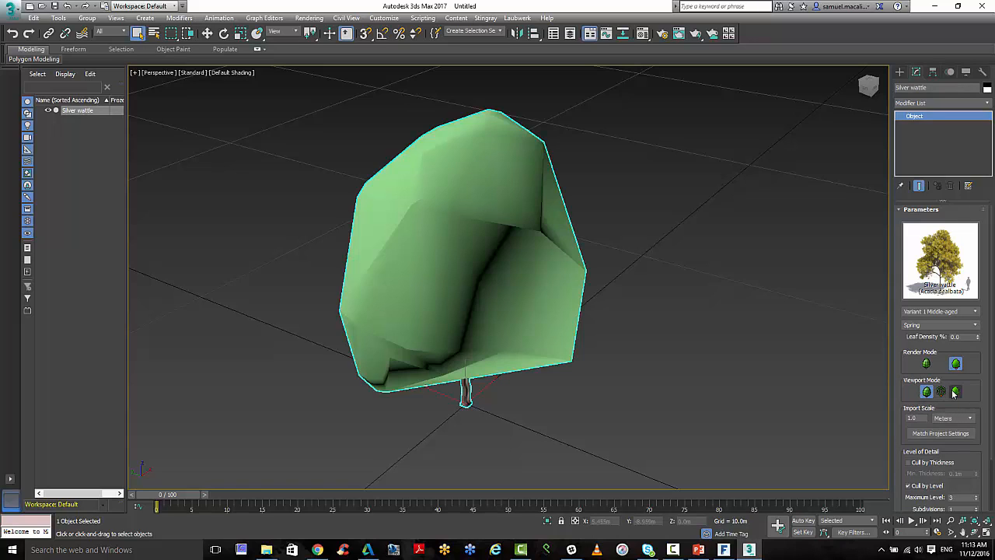
click(926, 392)
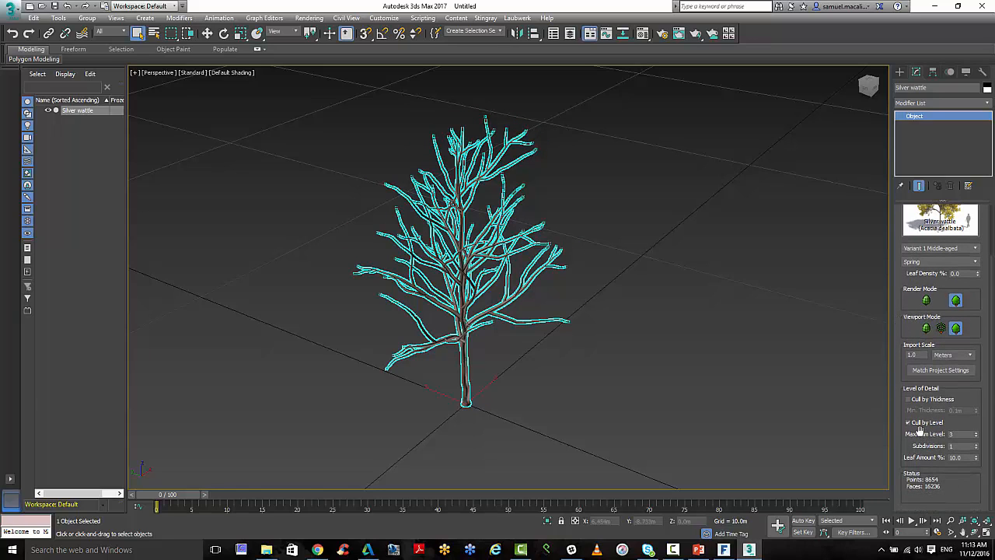
click(908, 423)
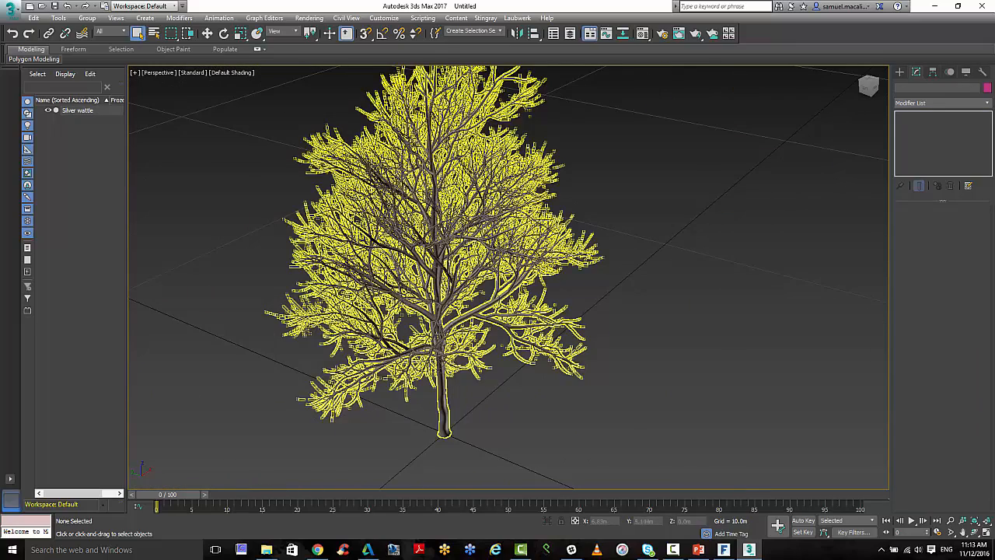
mouse_move(510, 240)
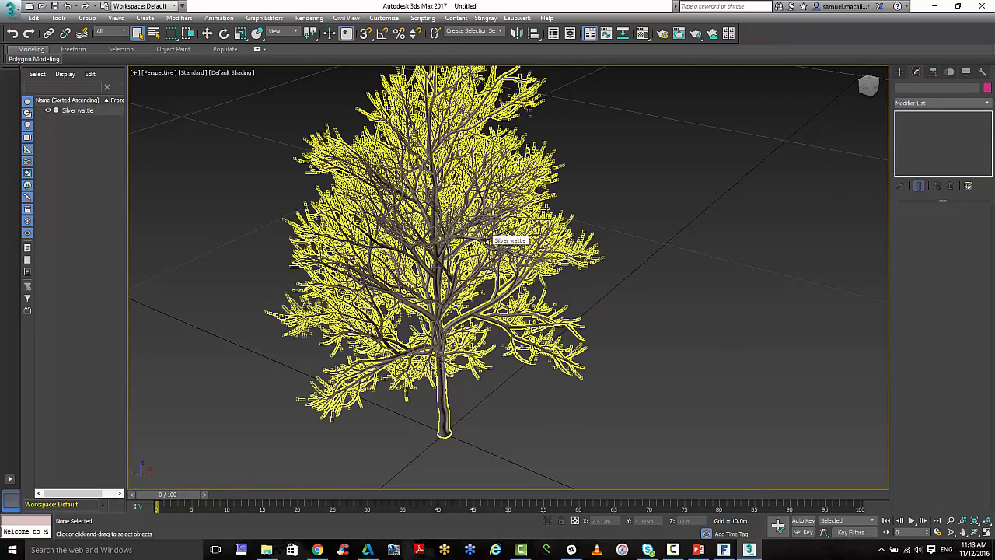
key(F3)
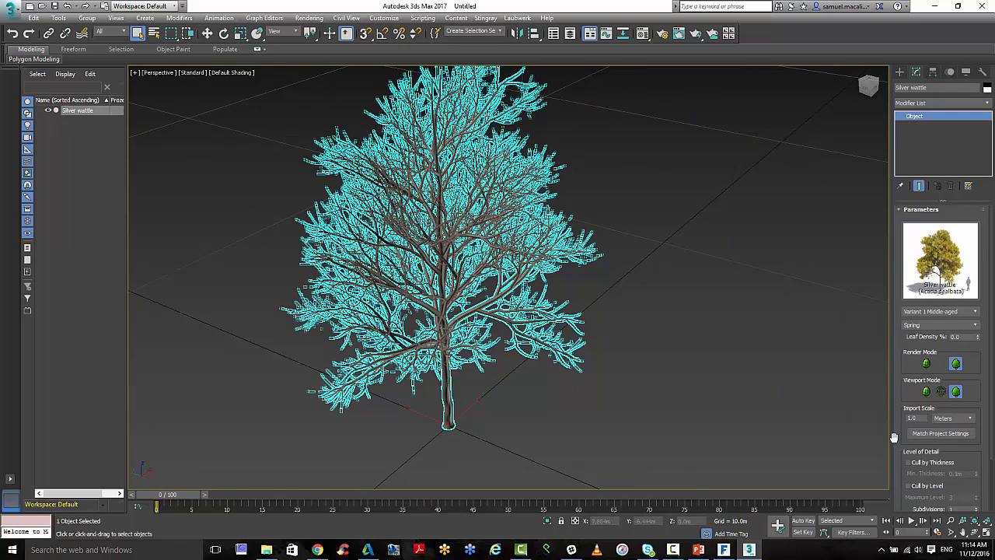
- Strip the leaves from the silver wattle so only bare branches remain
click(909, 423)
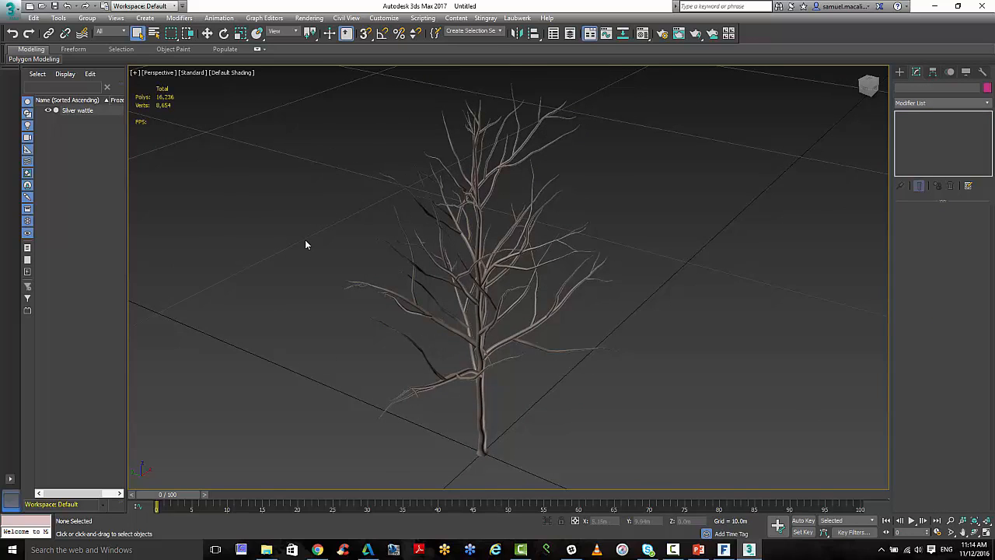
mouse_move(177, 106)
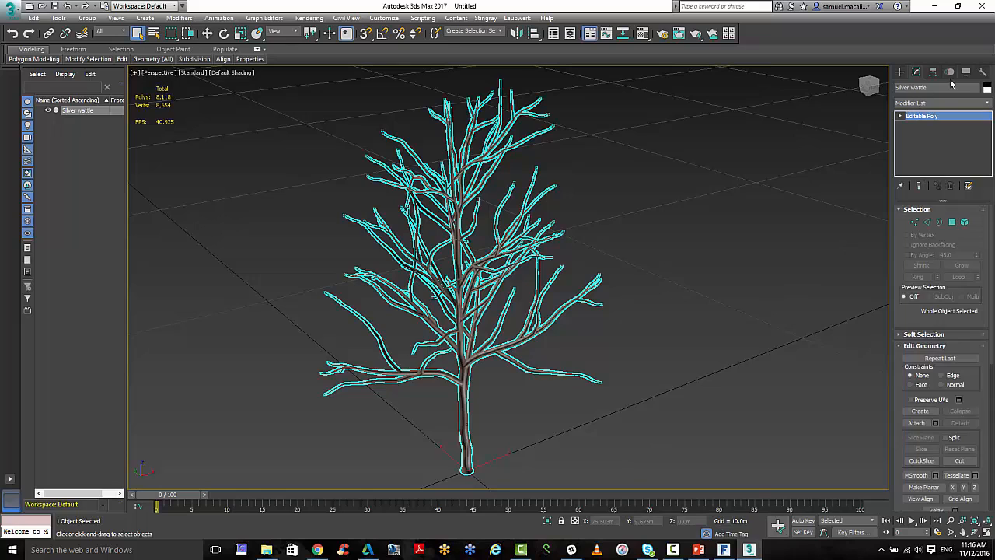
- Add a ProOptimizer modifier, calculate, and reduce the tree to 10 percent of its vertices
click(936, 103)
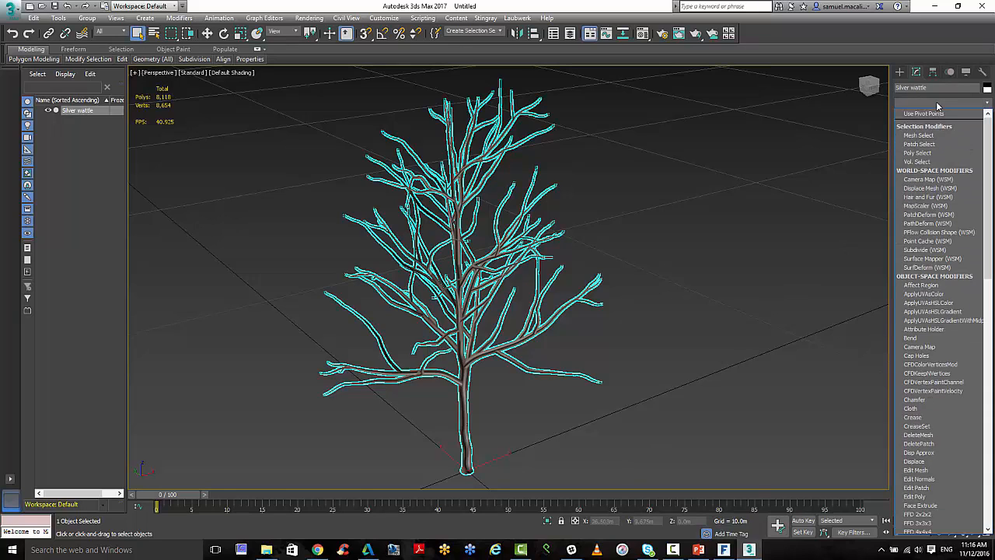
scroll(down, 3)
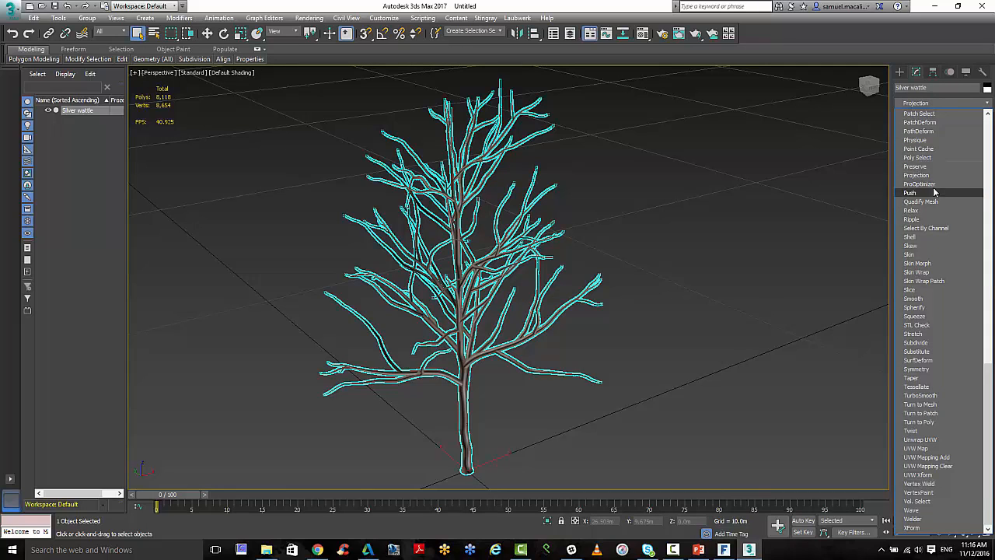
mouse_move(920, 183)
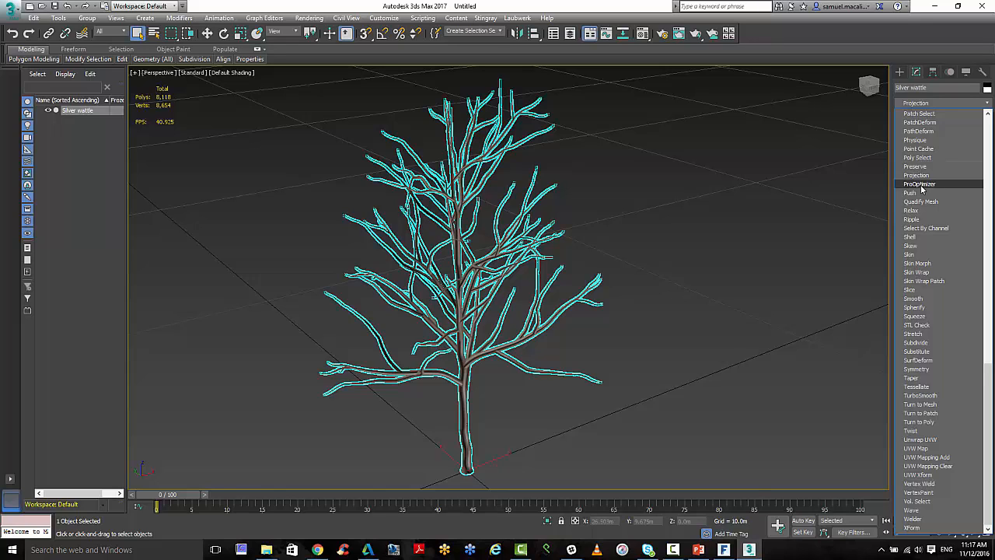
click(921, 184)
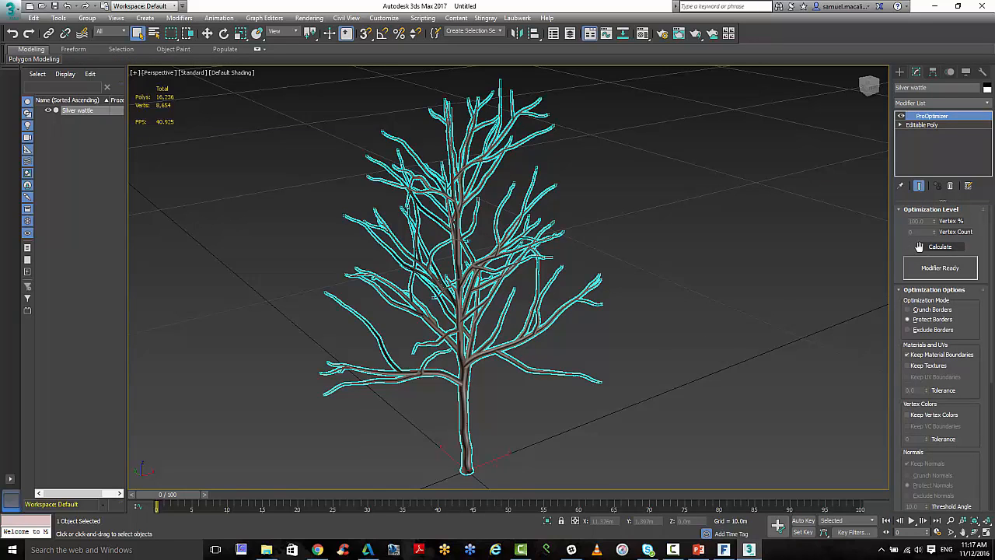
click(939, 246)
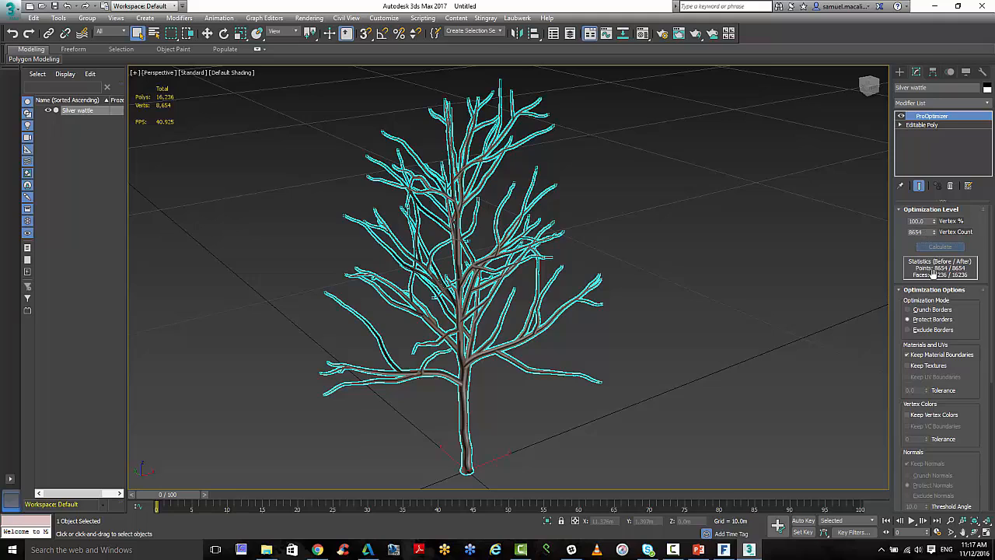
mouse_move(945, 270)
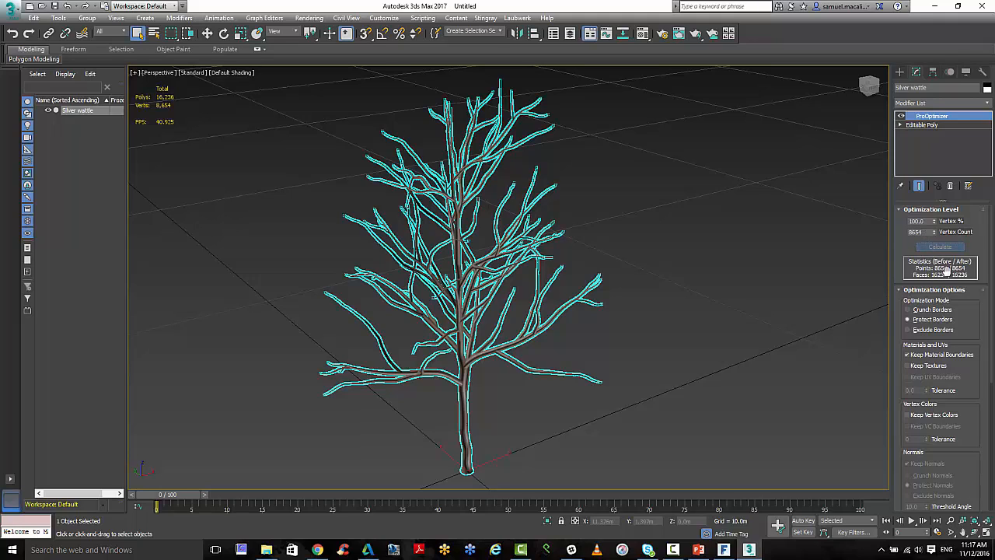
triple_click(920, 221)
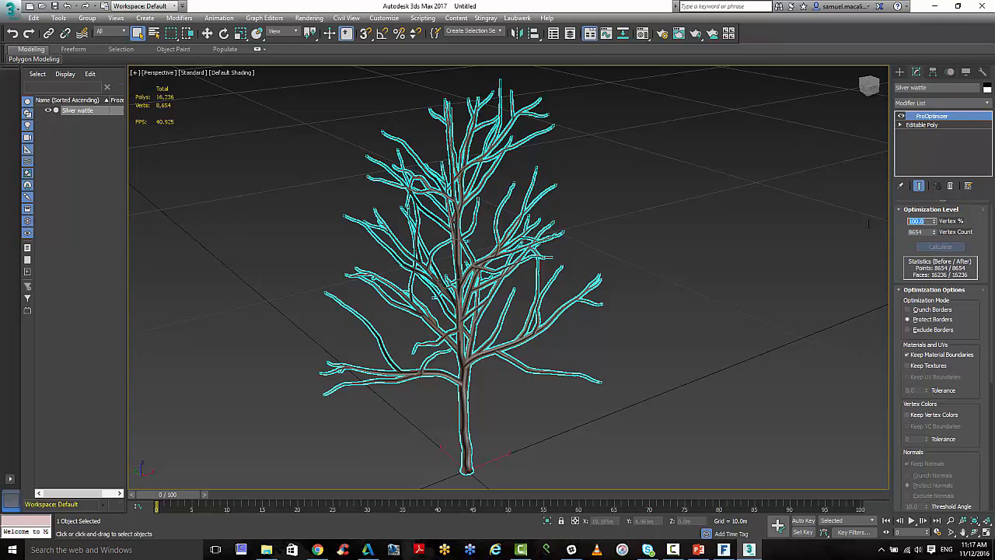
click(939, 245)
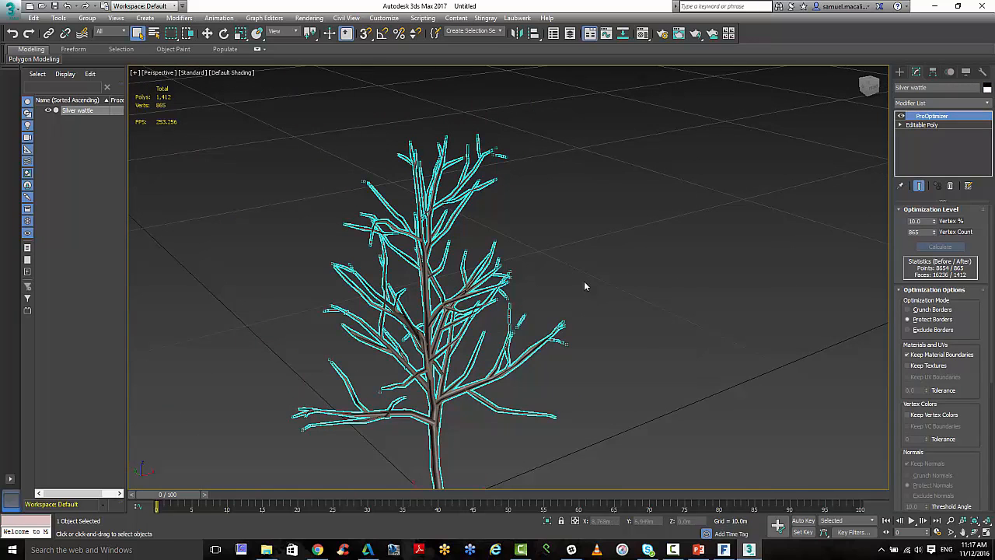
mouse_move(548, 206)
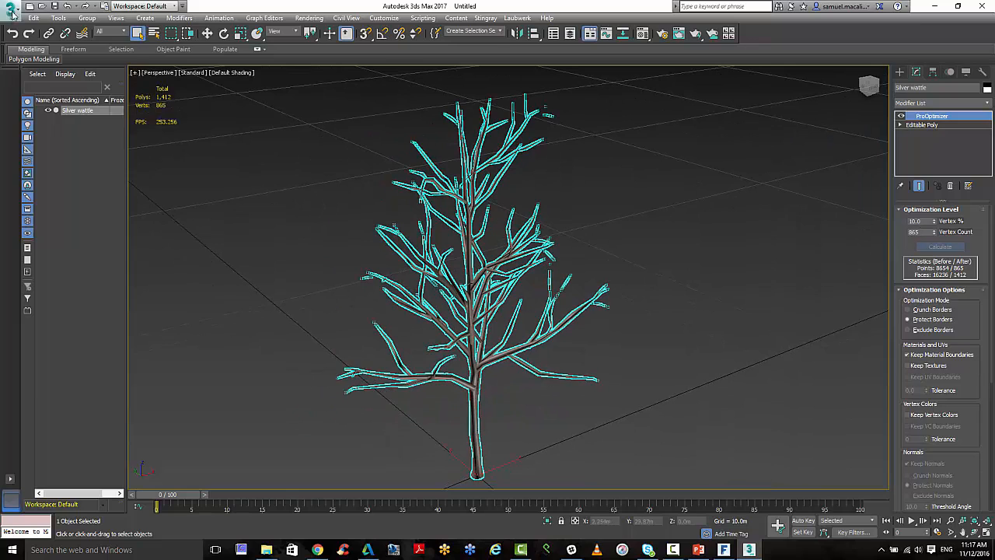
- Export the selected tree as the OBJ file 'tree 4 winter low poly'
click(37, 176)
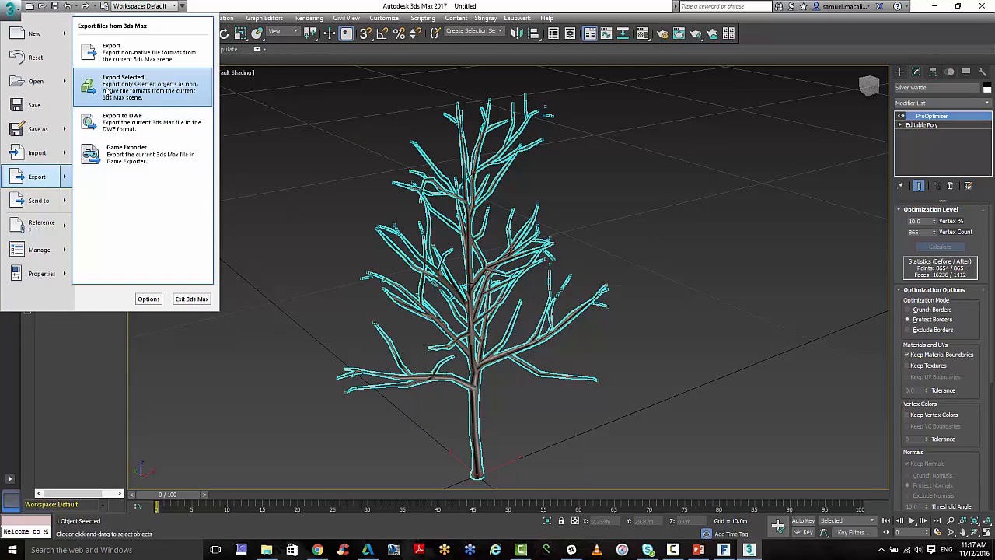
click(121, 85)
text(tree 4 winter low poly)
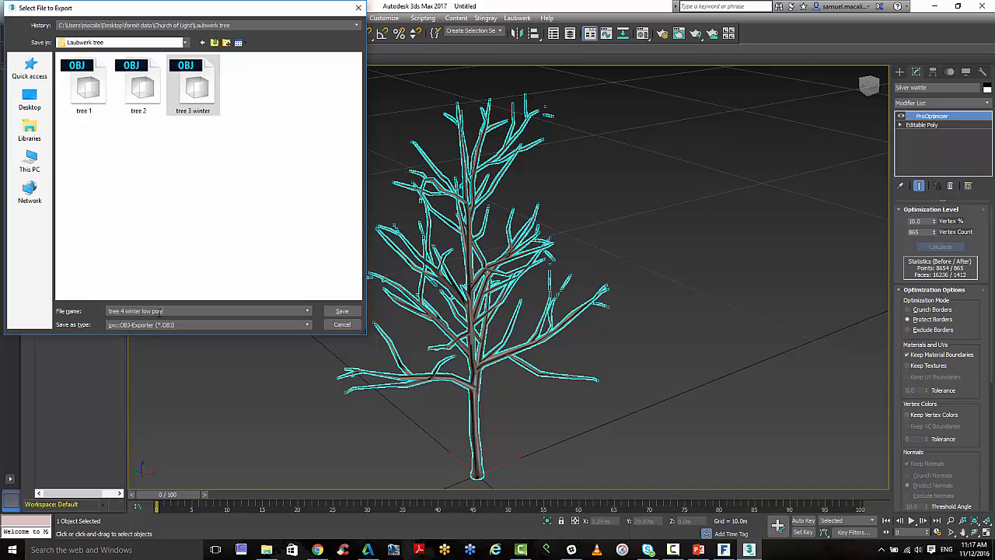
mouse_move(342, 311)
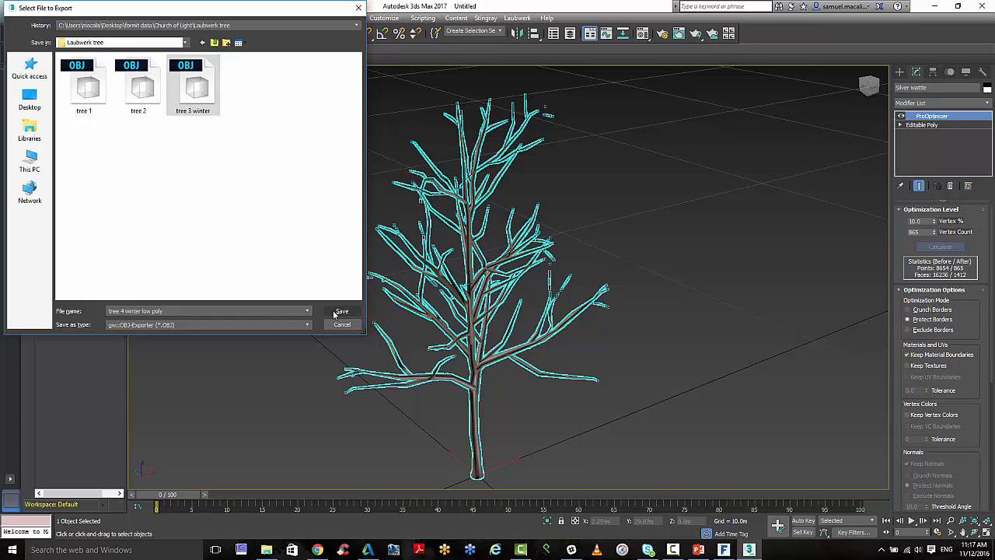
click(342, 311)
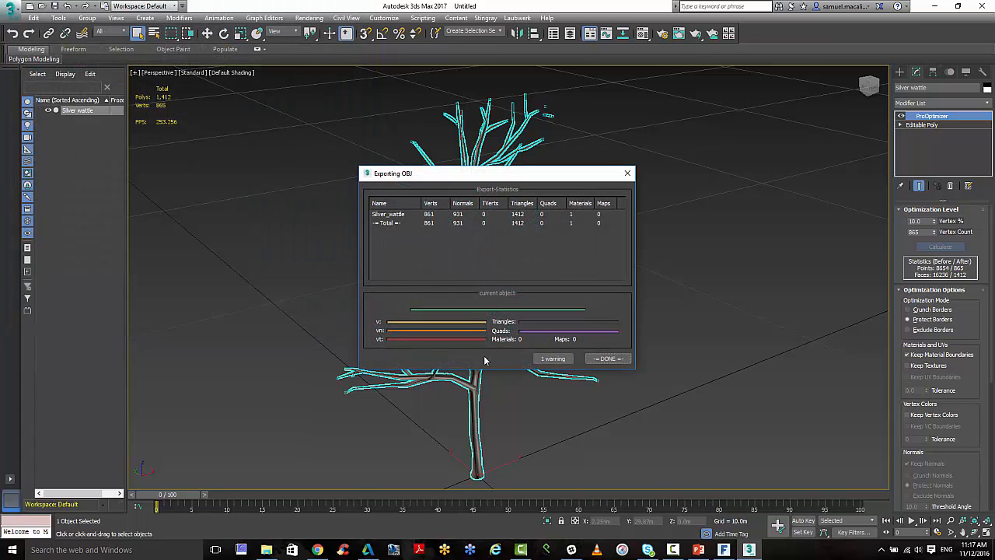
key(alt+tab)
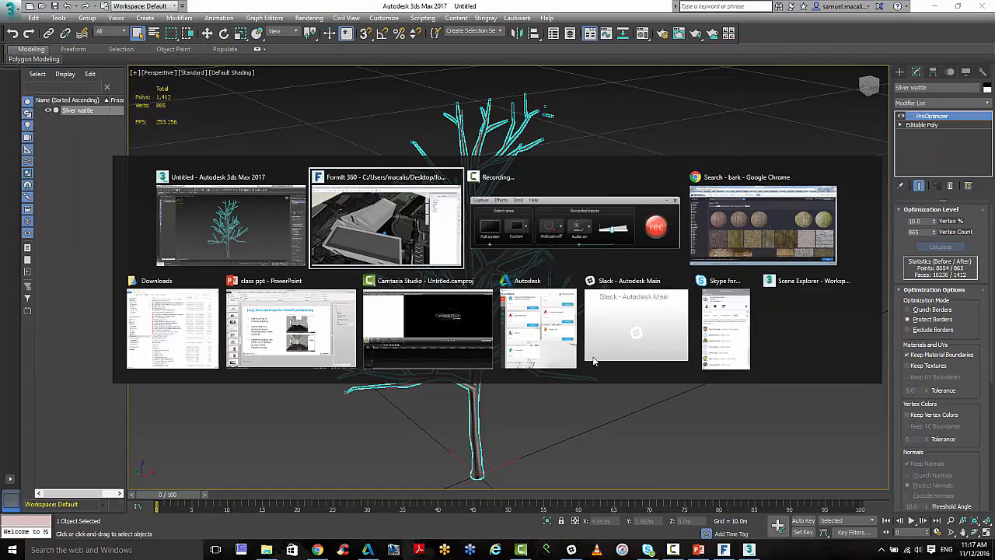
- End the unresponsive FormIt 360 task from Task Manager
click(386, 221)
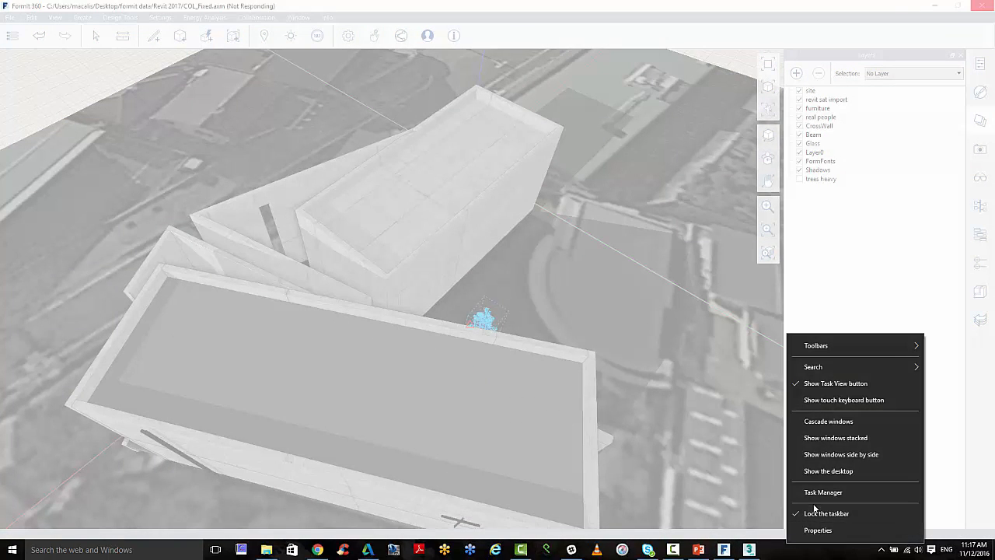
mouse_move(822, 491)
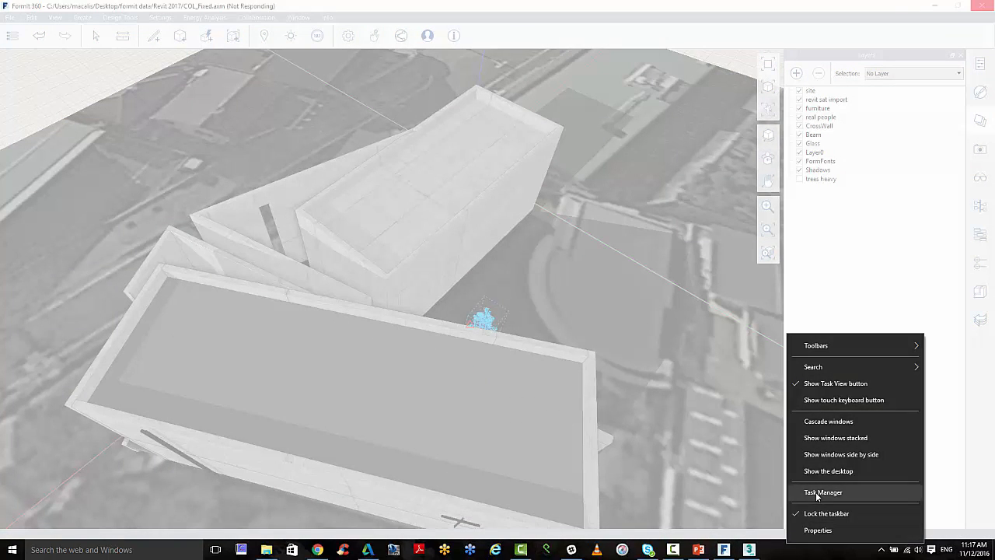
click(822, 492)
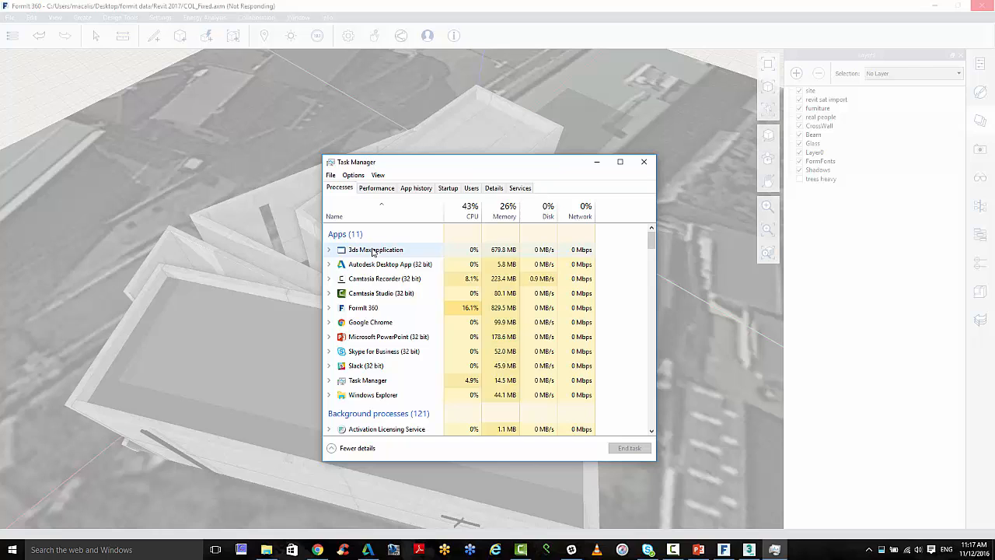
right_click(362, 307)
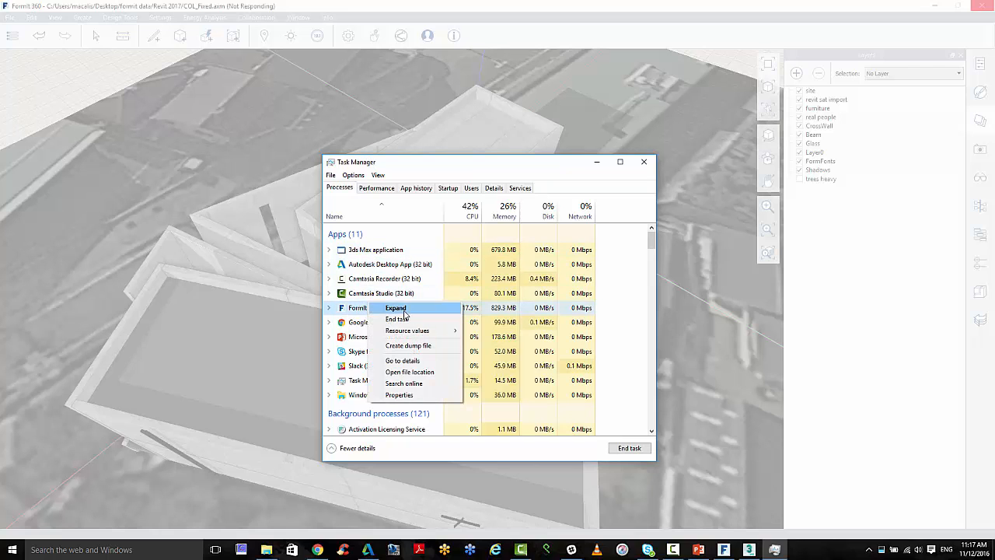
click(396, 319)
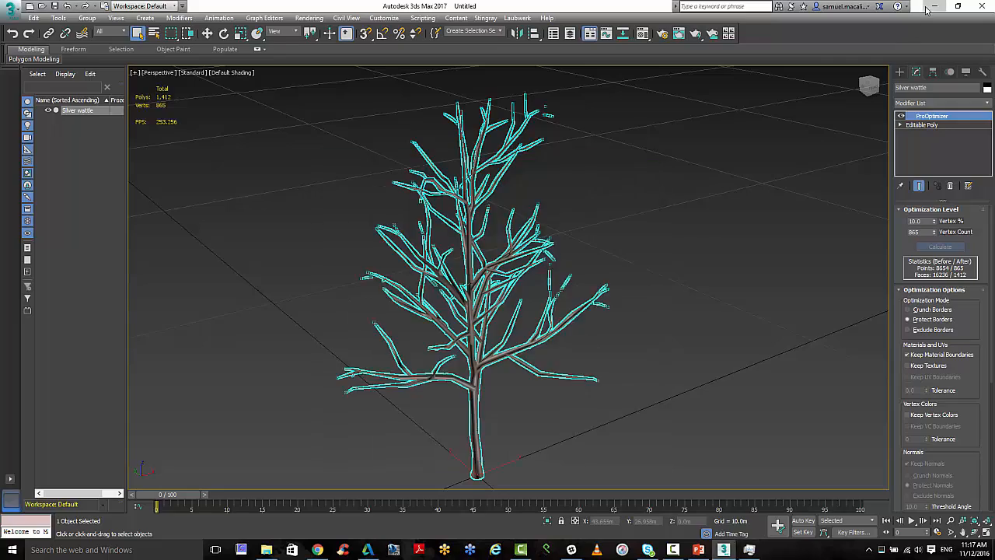
- Relaunch FormIt 360 with a new blank sketch
click(933, 6)
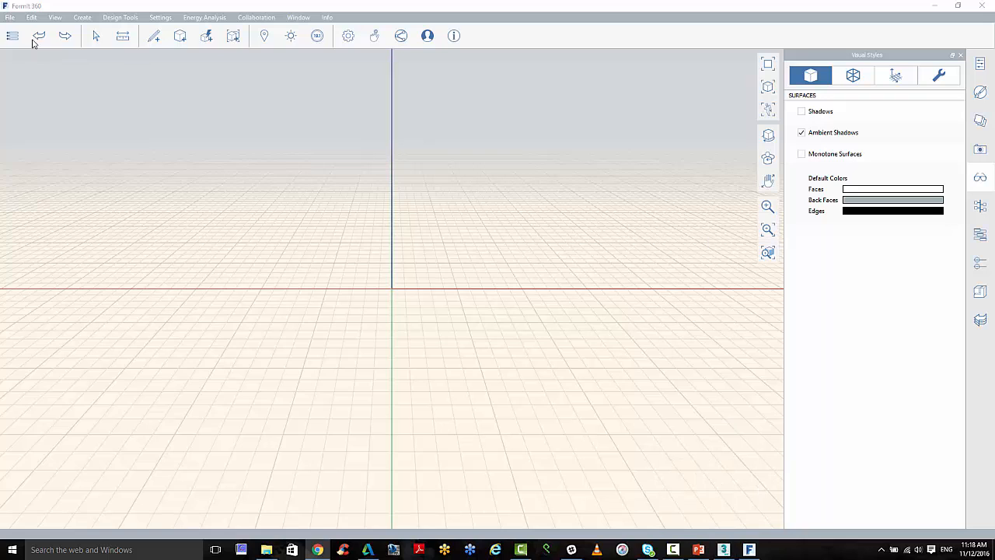
- Import 'tree 4 winter low poly.obj' from the Church of Light tree folder and place it in the sketch
click(13, 35)
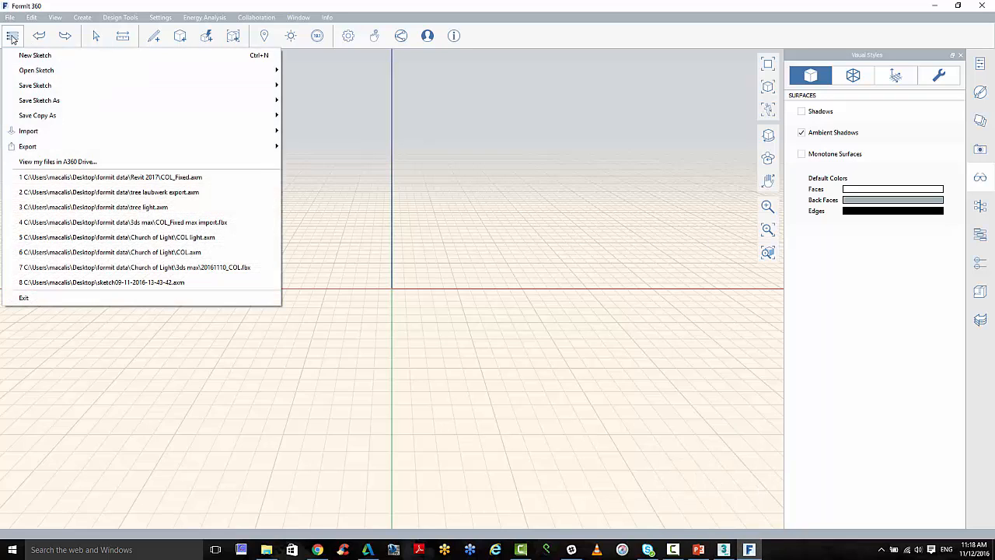
mouse_move(37, 115)
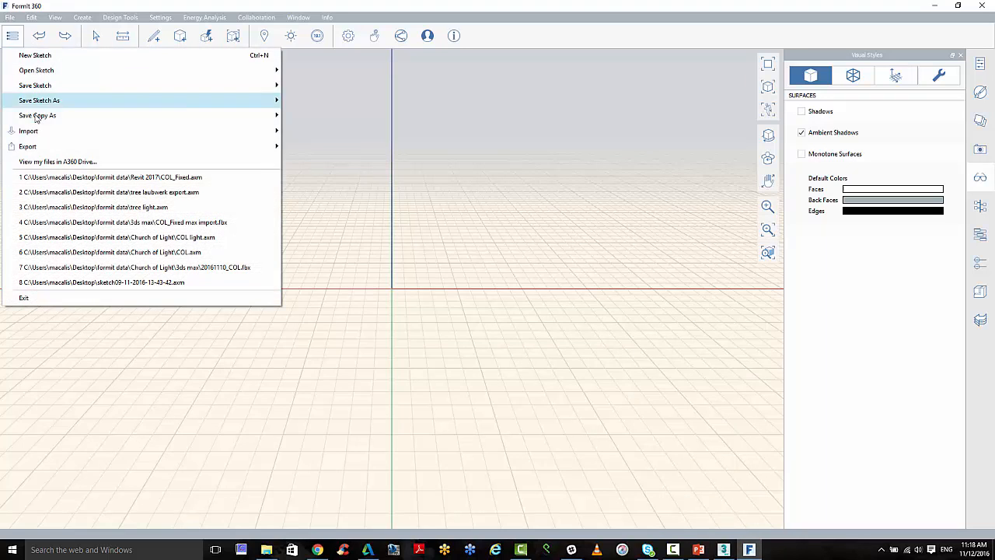
click(28, 131)
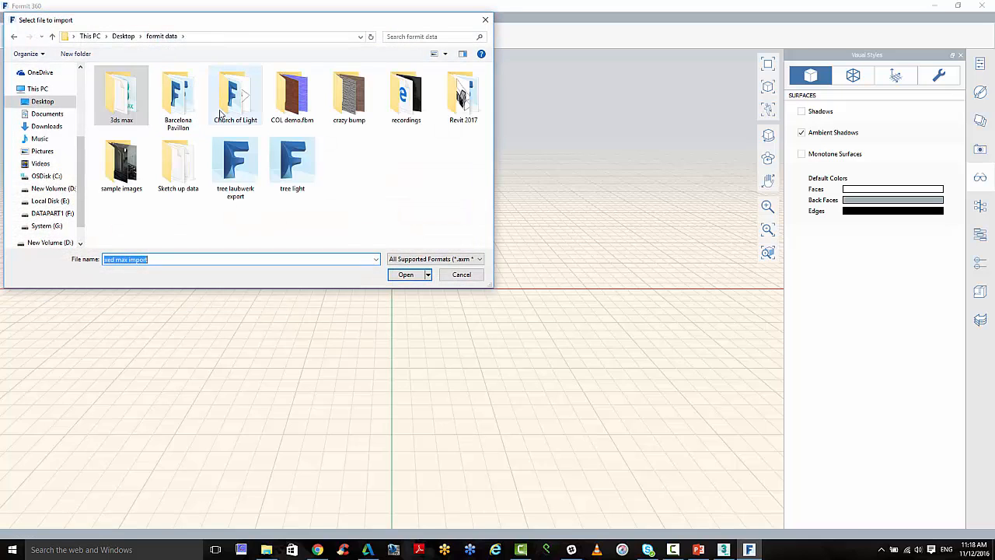
double_click(234, 93)
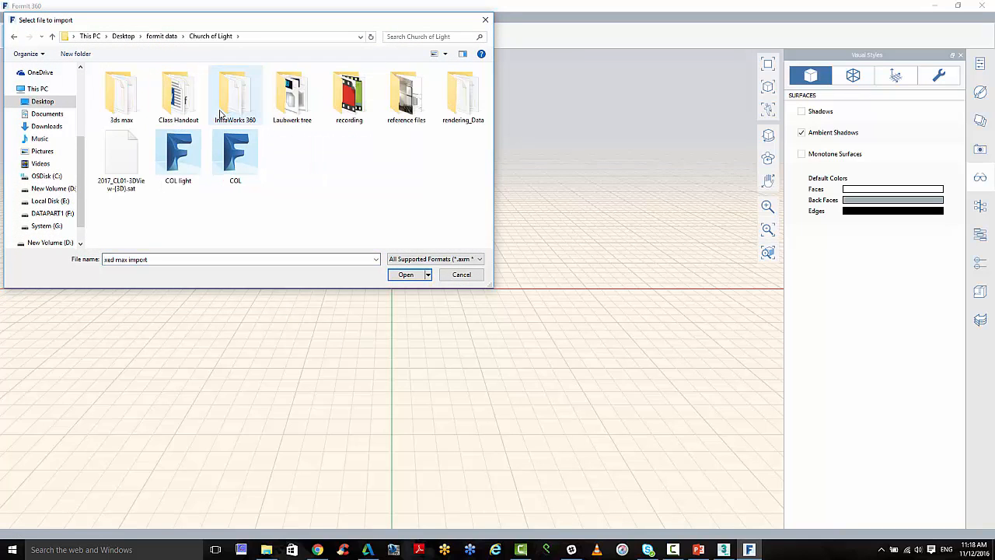
double_click(292, 92)
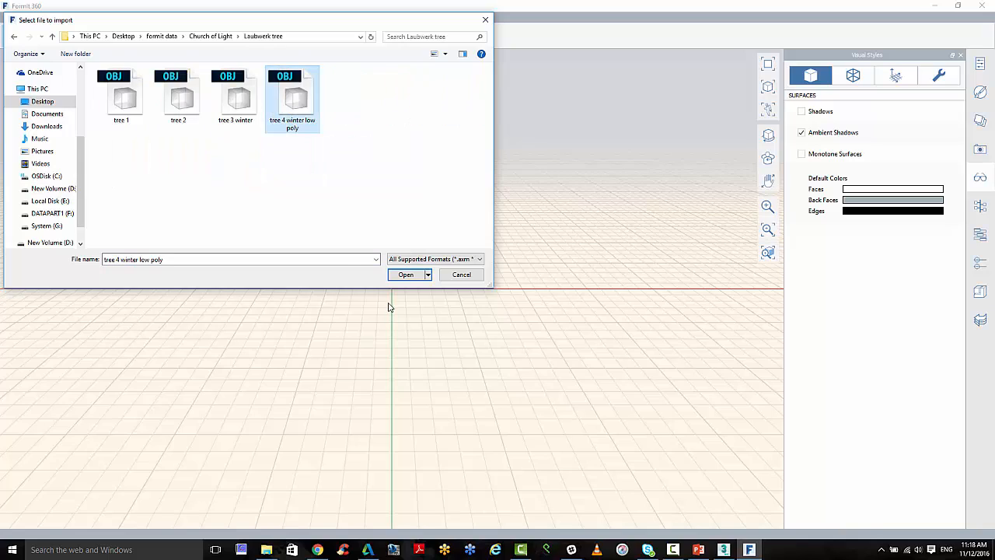
click(404, 273)
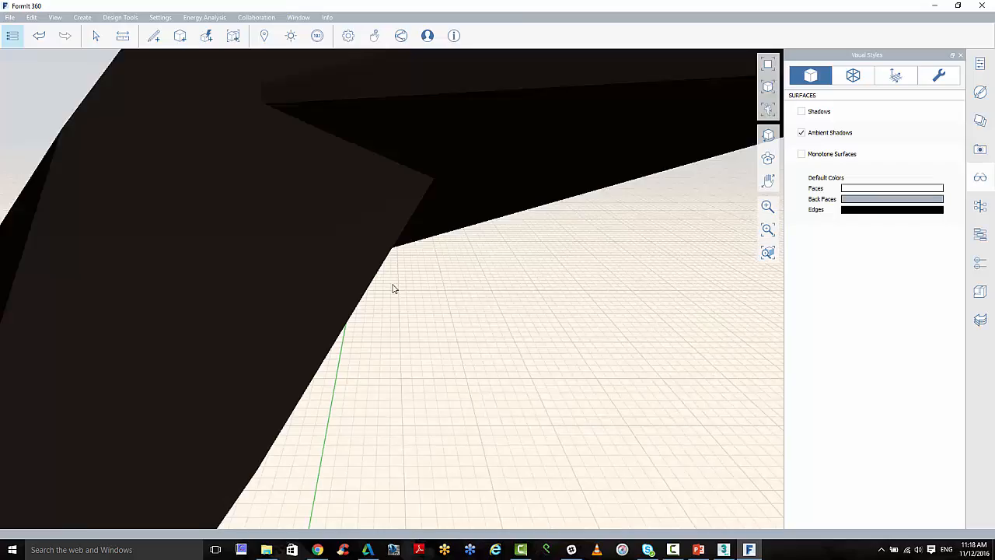
drag(392, 288, 373, 286)
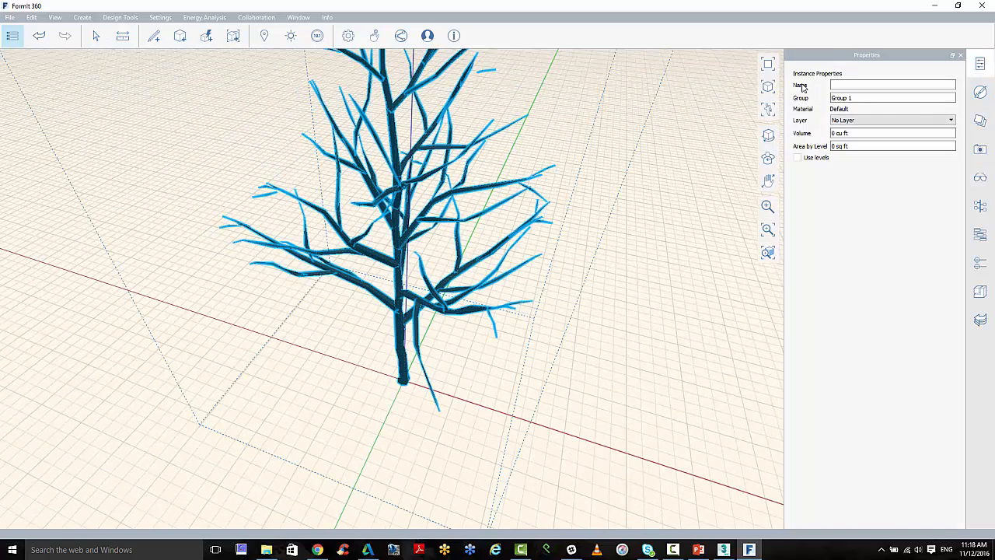
- Name the imported tree group 'tree winter' and show the sketch's materials
click(892, 84)
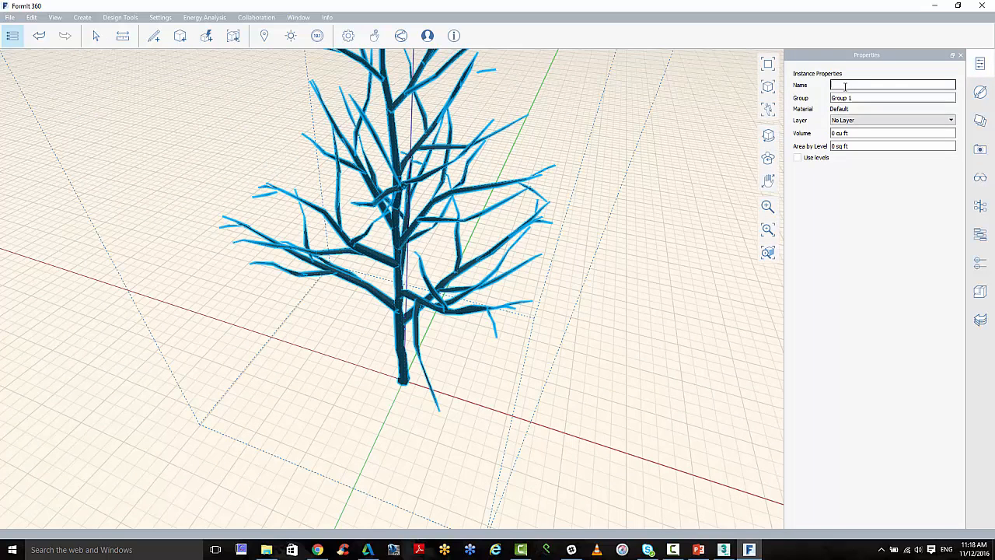
text(tree 1)
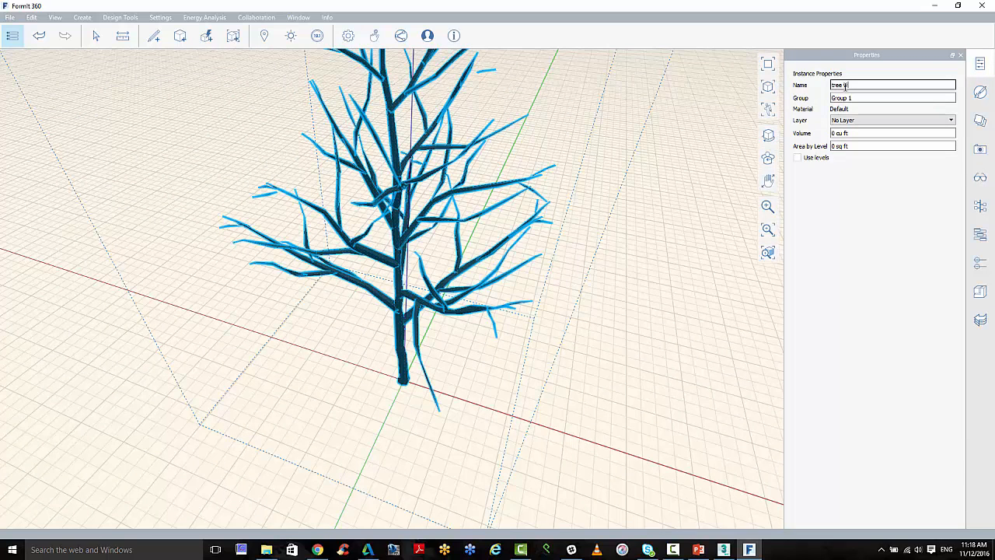
text(inter)
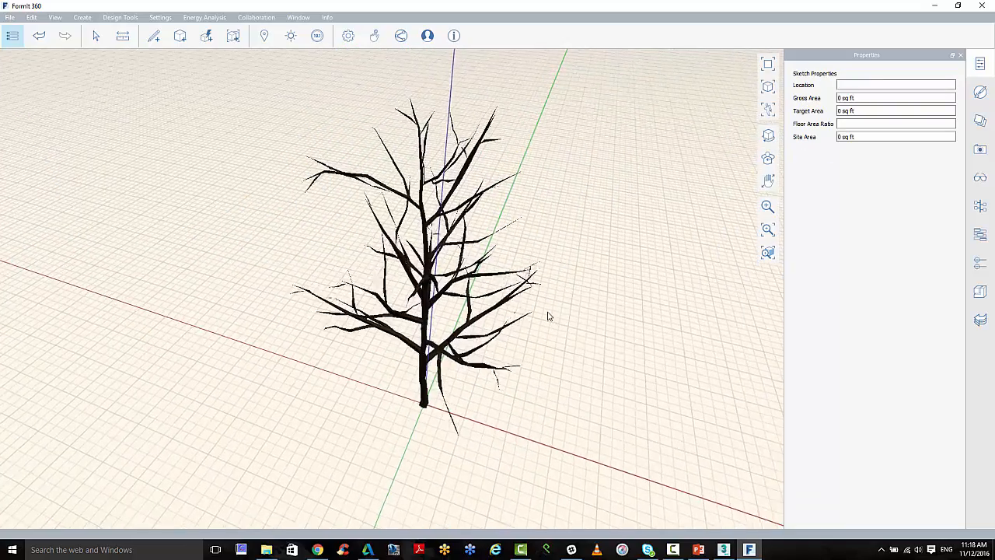
click(420, 272)
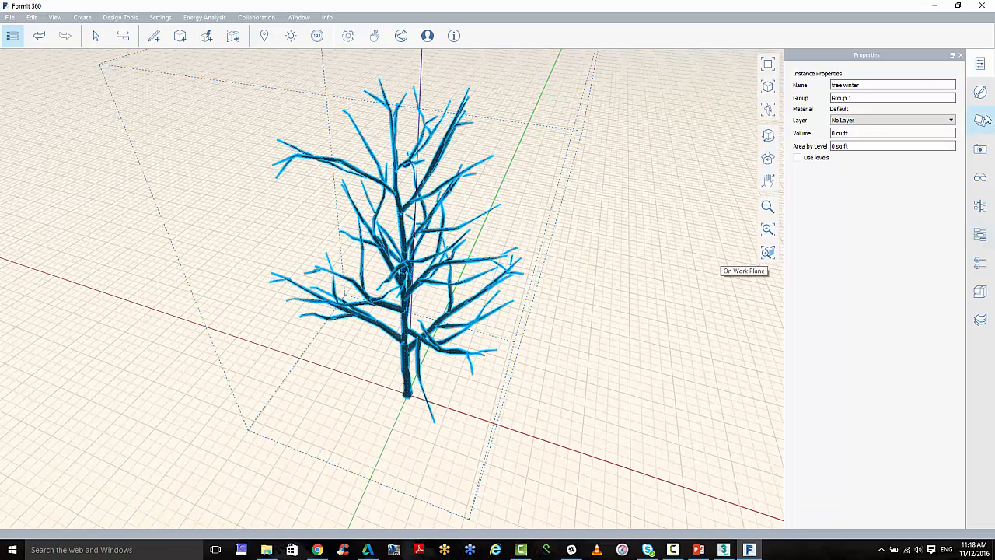
click(980, 121)
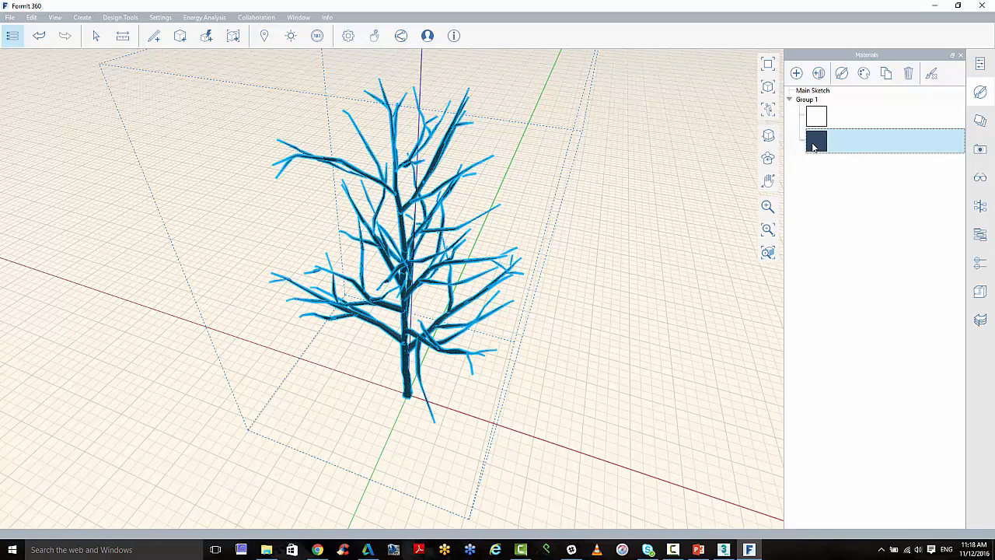
- Edit the tree's dark material and give it a brown colour
right_click(816, 140)
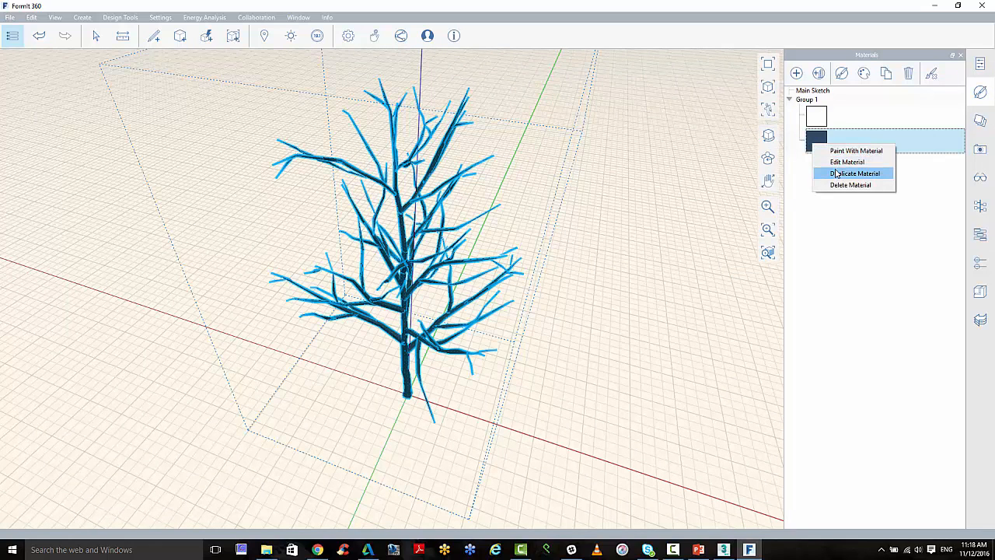
click(847, 162)
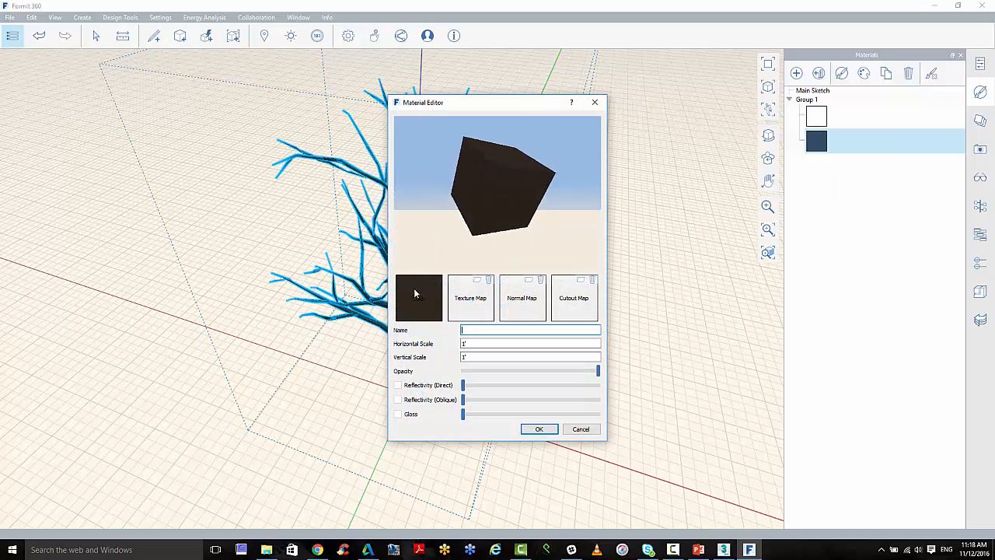
click(419, 297)
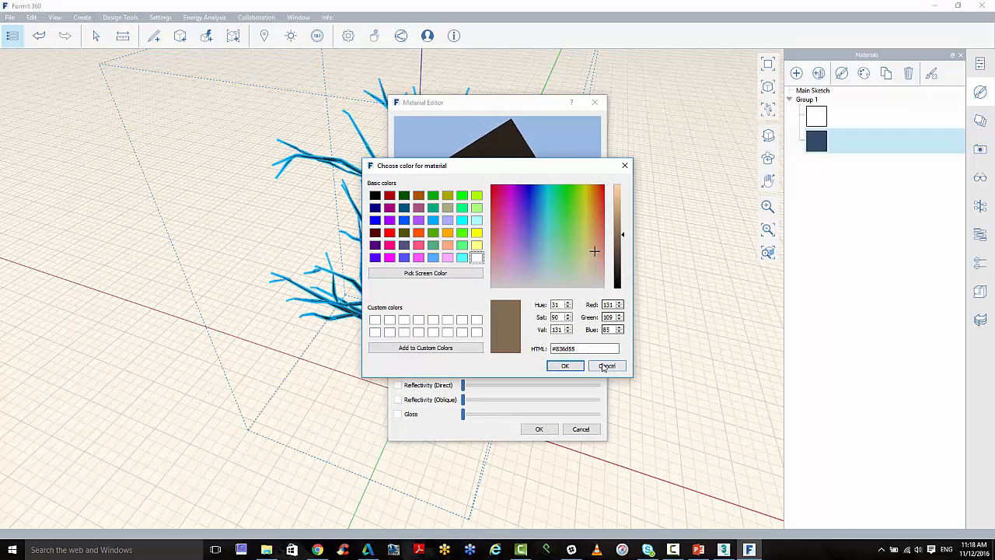
click(606, 365)
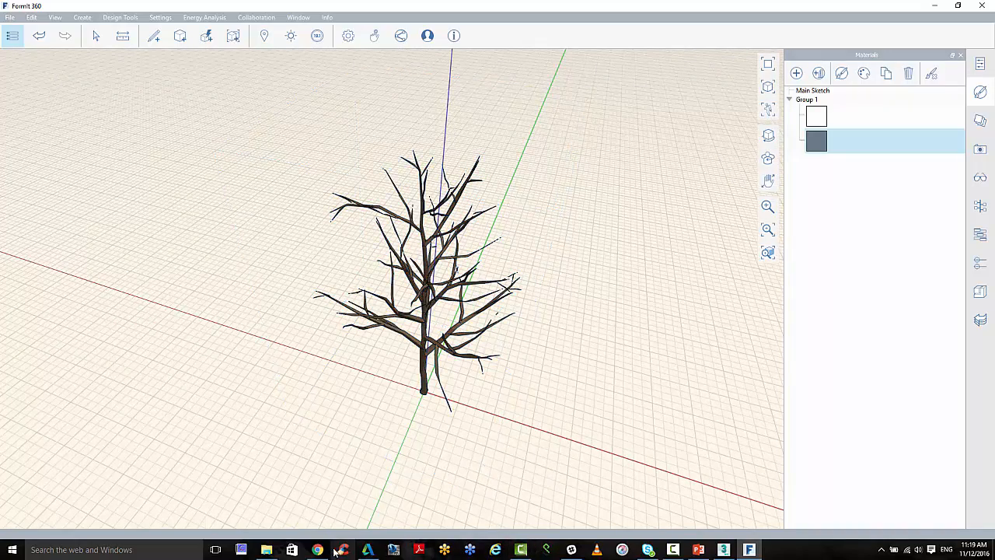
click(317, 551)
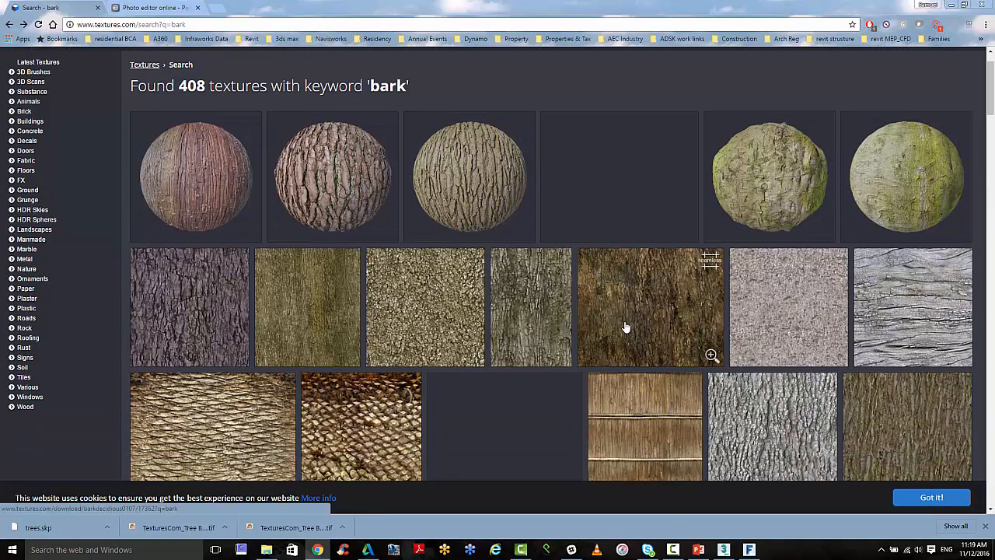
- Download the small free BarkDecidious0107 texture and show it in its folder
click(650, 306)
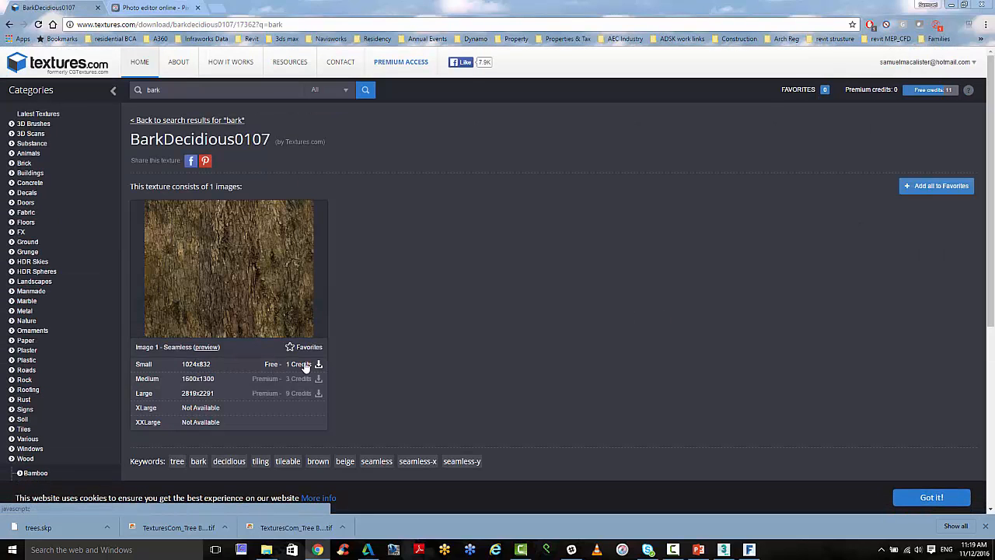
click(318, 364)
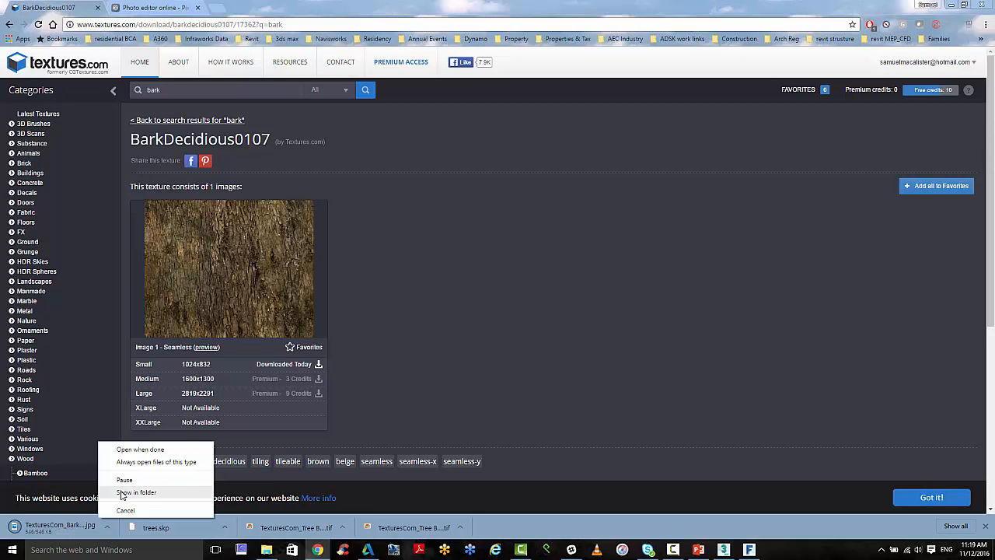
click(137, 491)
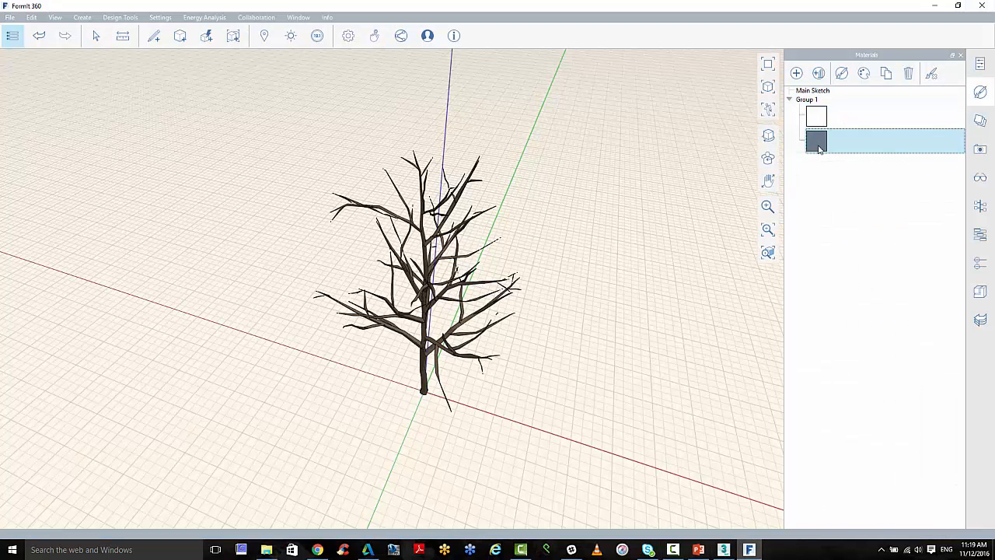
- Edit the tree's material to use the BarkDecidious0107 JPG as its texture map
right_click(817, 141)
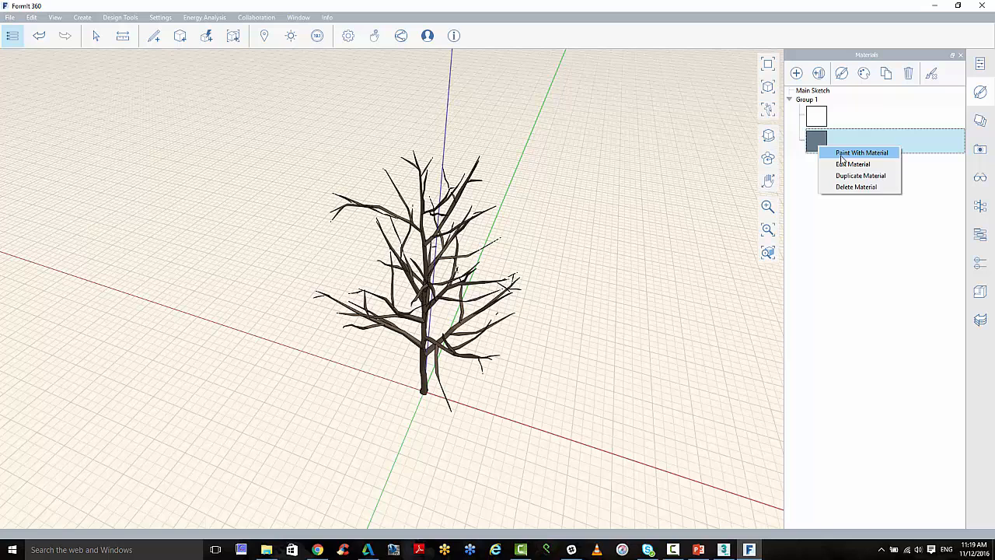
click(852, 165)
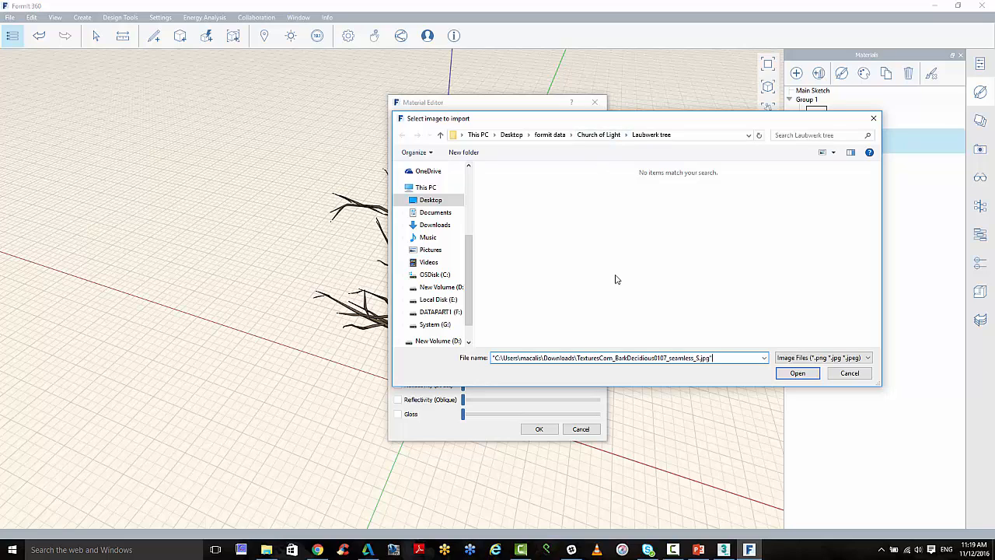
click(510, 187)
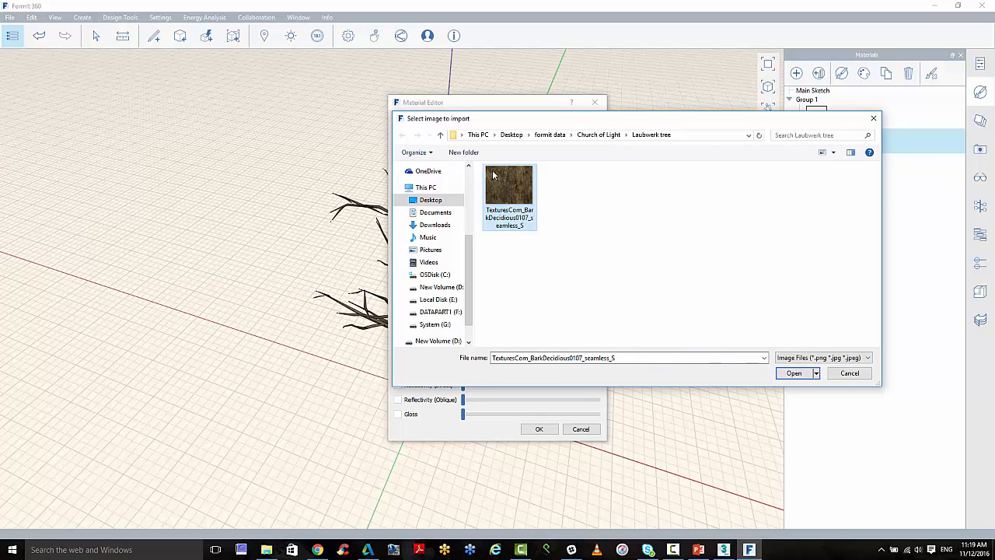
click(793, 373)
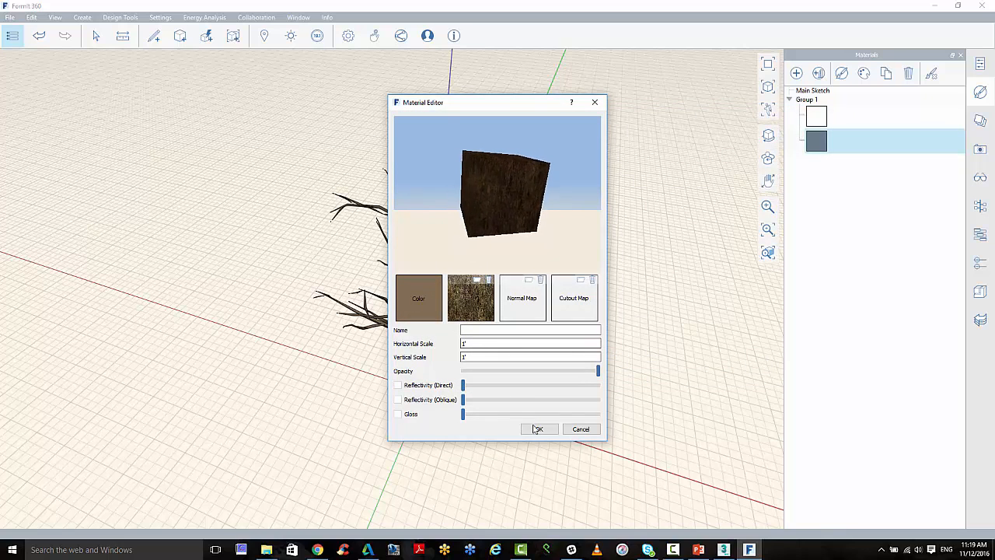
click(538, 429)
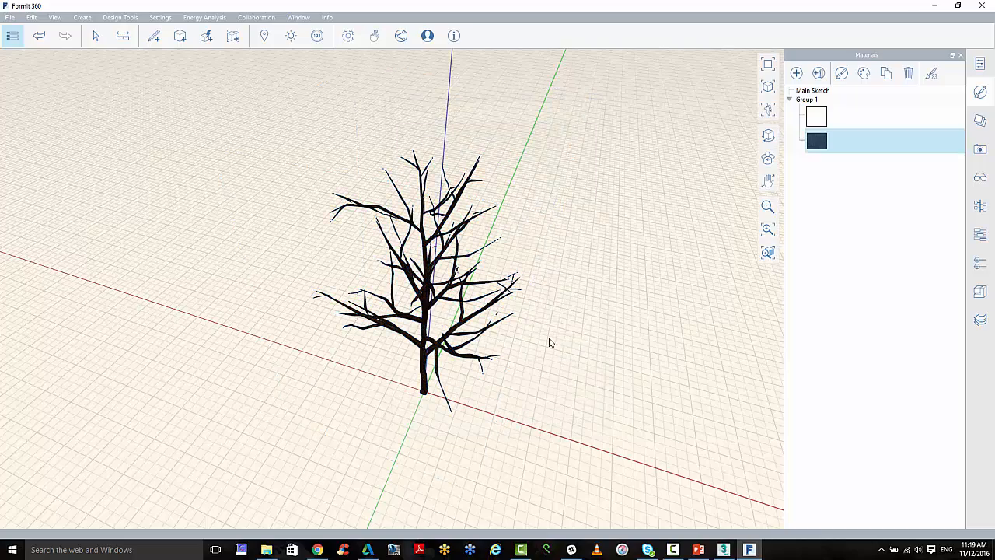
- Set the material's base colour to white, apply it, and inspect the bark on the trunk
scroll(up, 3)
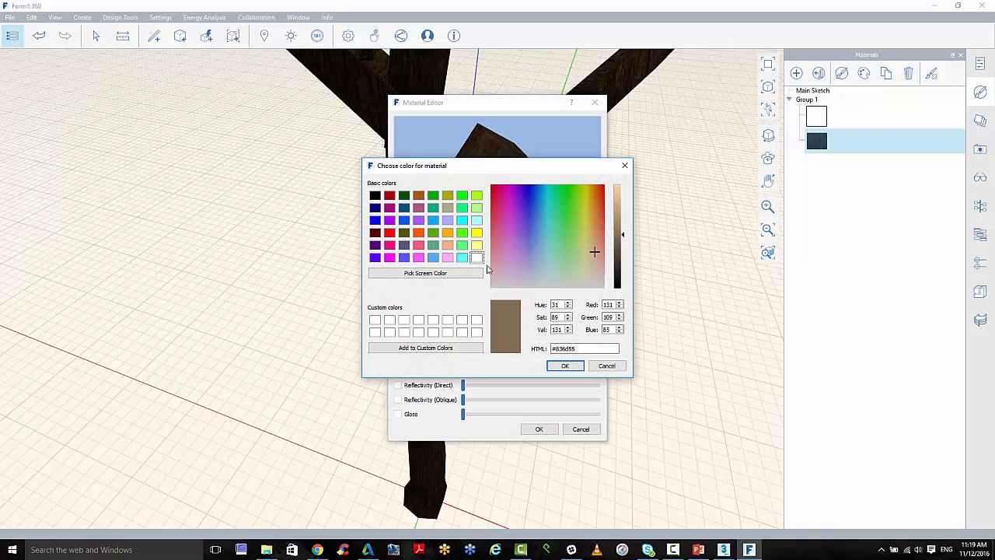
click(566, 366)
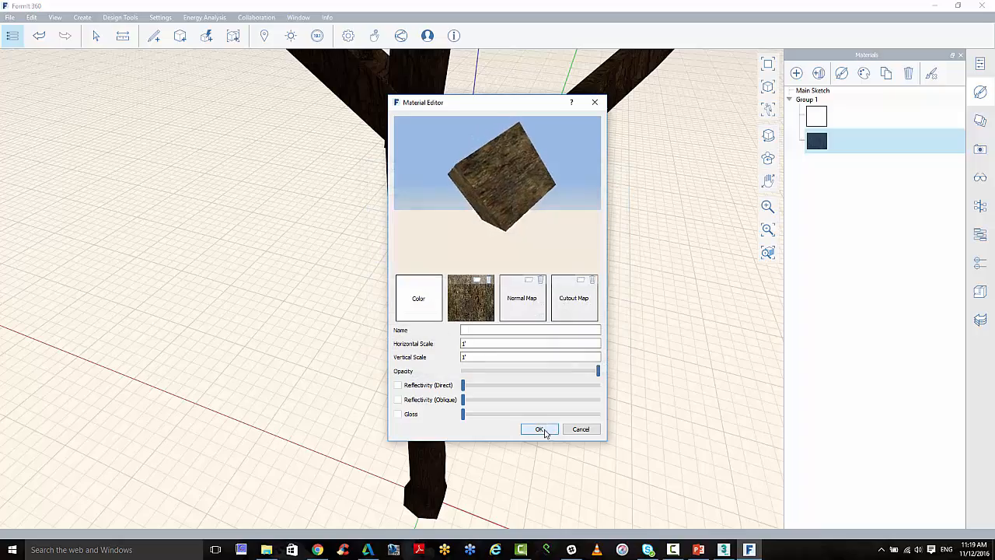
click(539, 429)
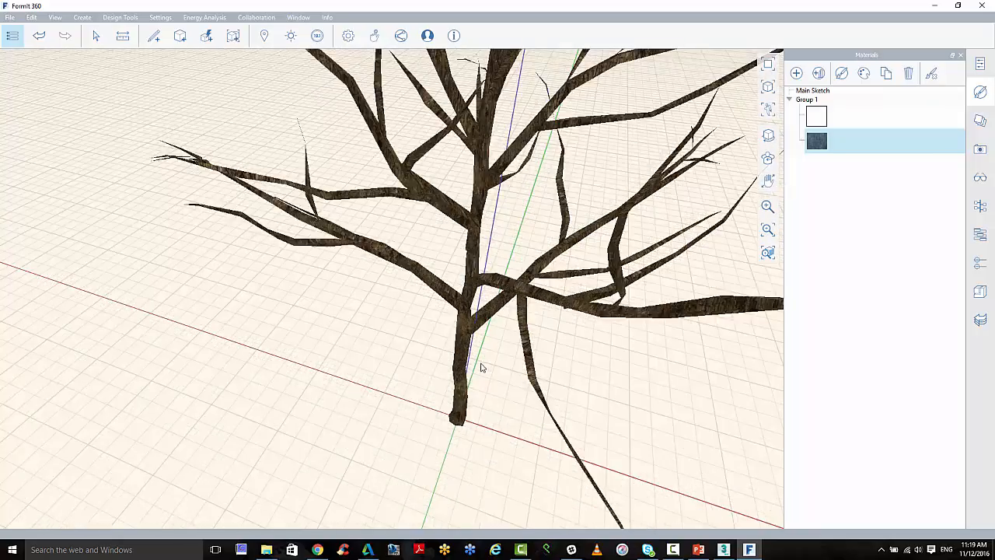
drag(480, 367, 361, 309)
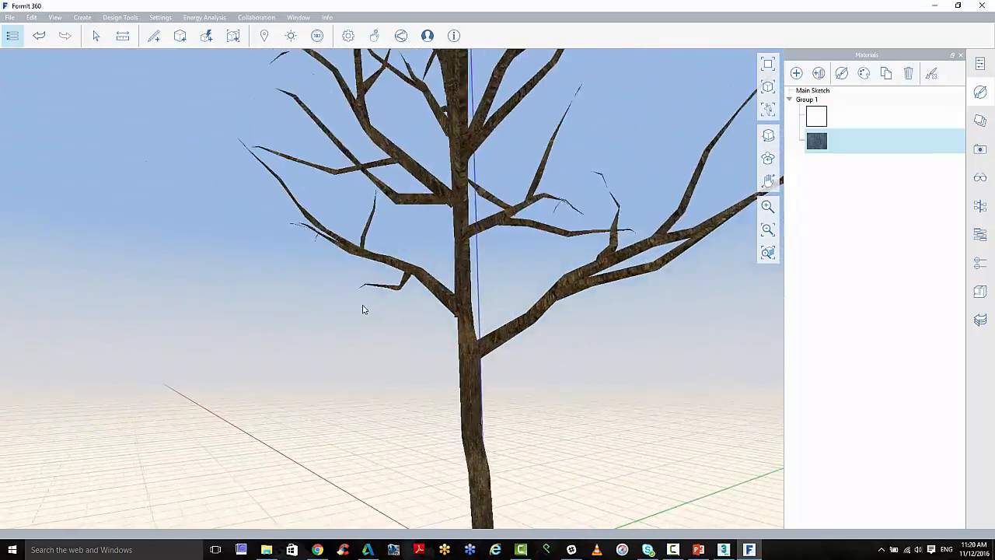
drag(360, 309, 428, 423)
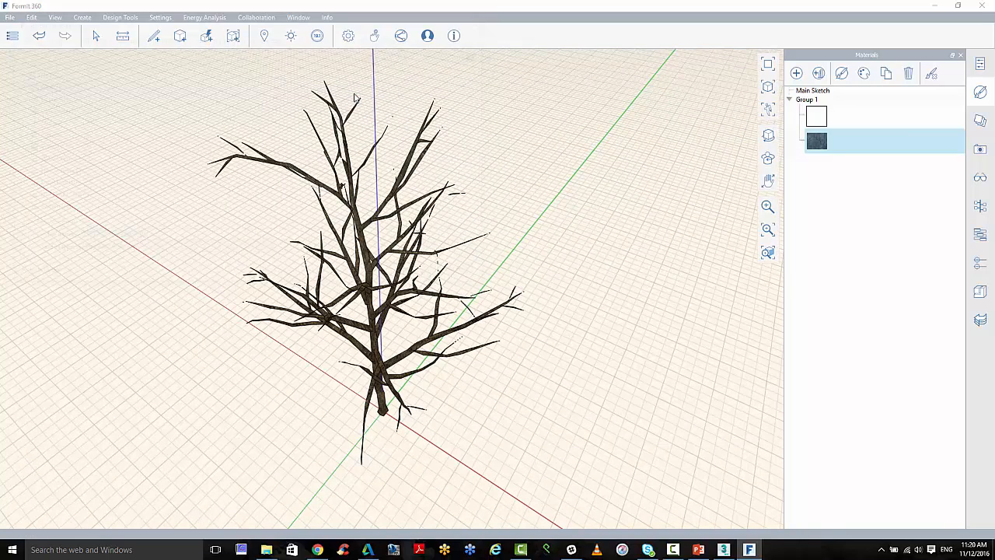
- Save the tree as the AXM file 'tree light winter' in the forest data folder
click(9, 17)
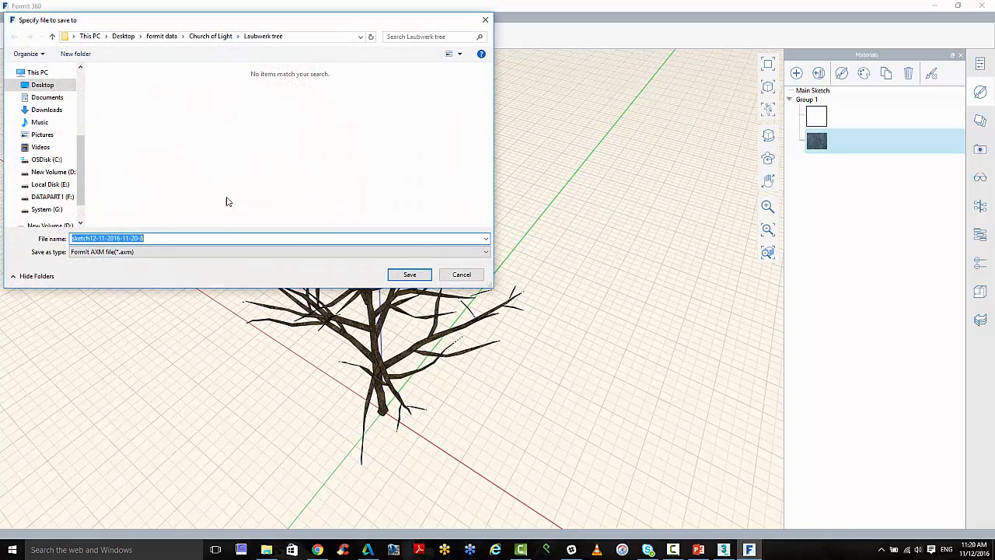
mouse_move(230, 230)
text(tree light)
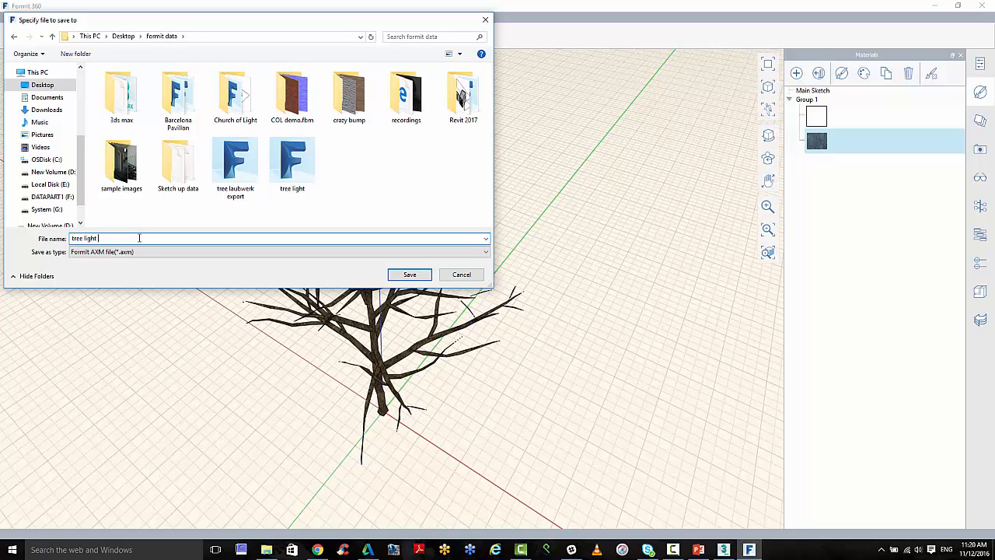
text(winter)
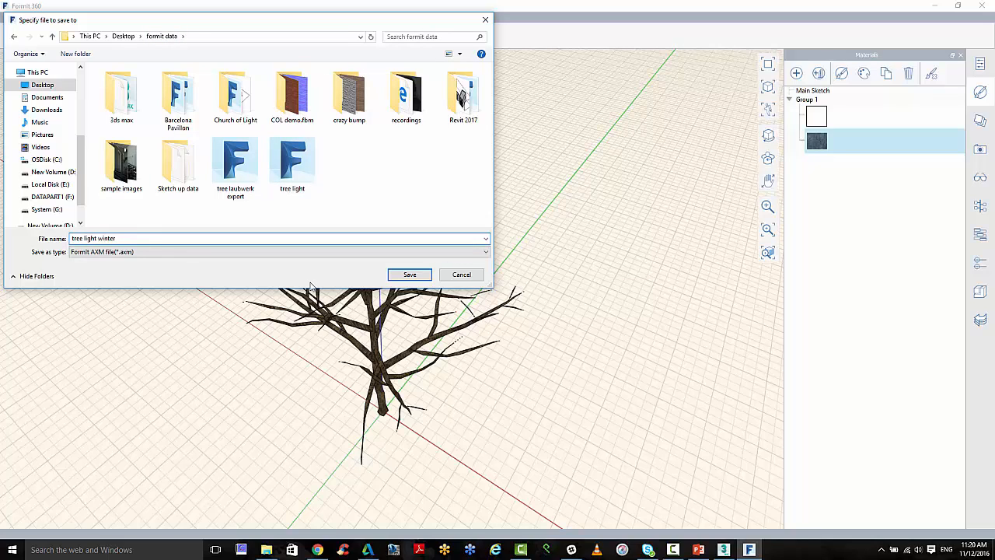
click(12, 36)
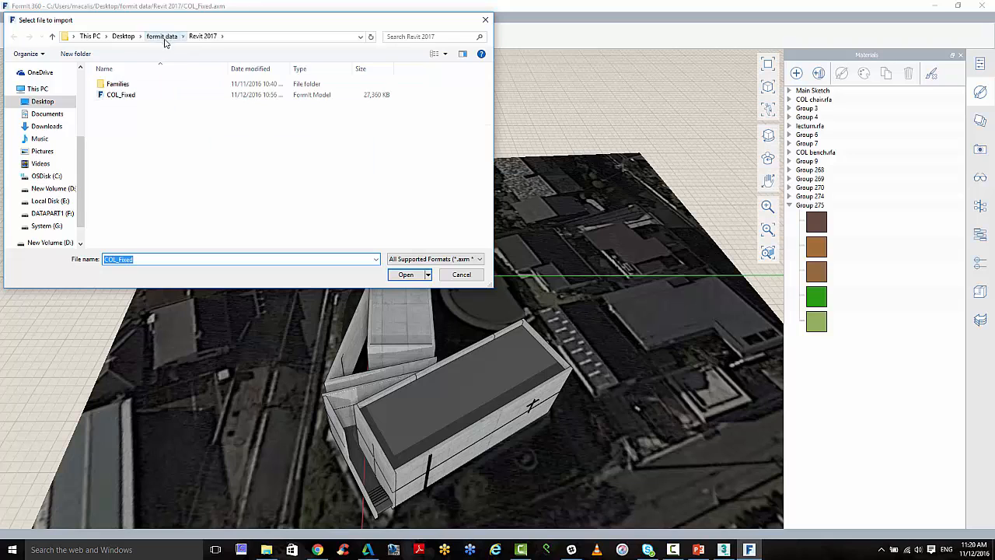
- Import 'tree light winter' from forest data and place it beside the concrete church
click(162, 35)
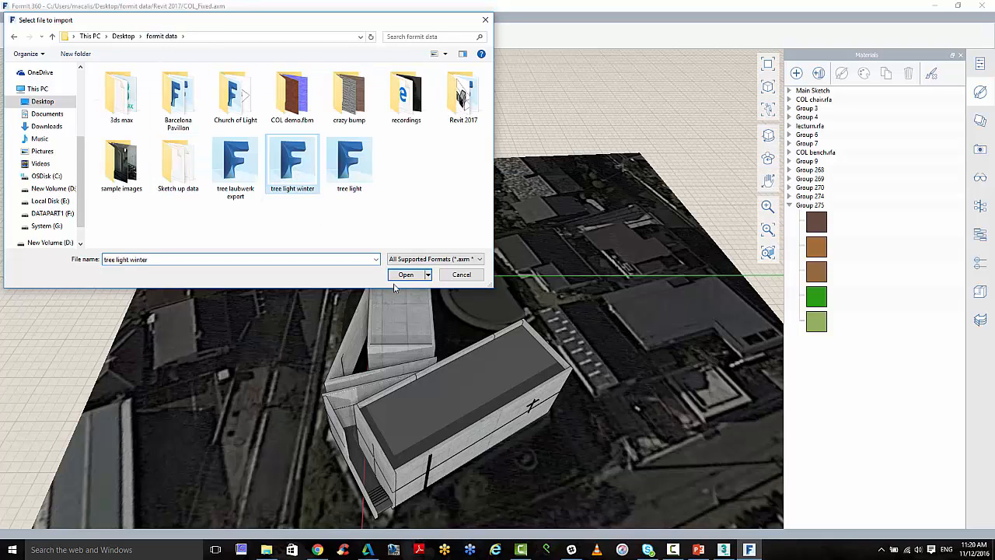
click(405, 274)
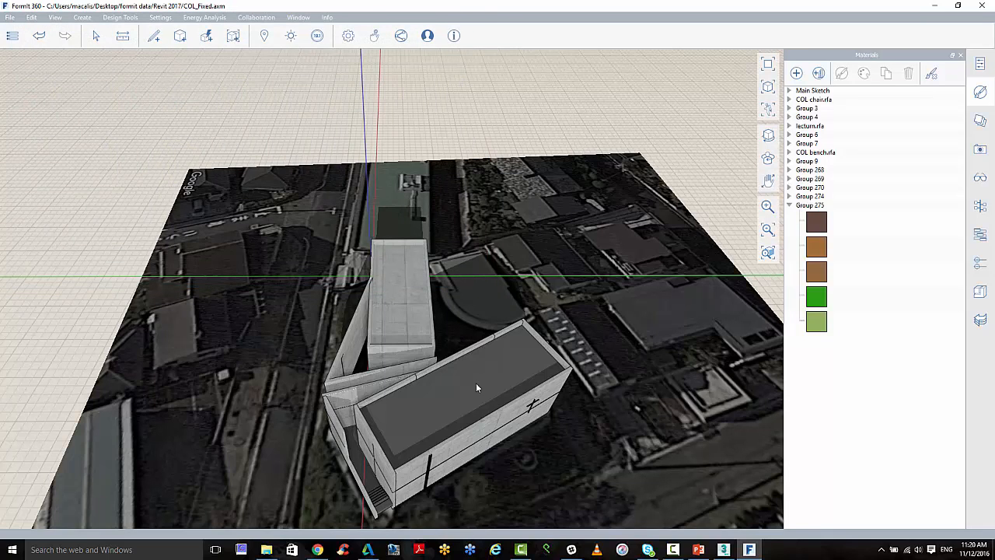
mouse_move(438, 398)
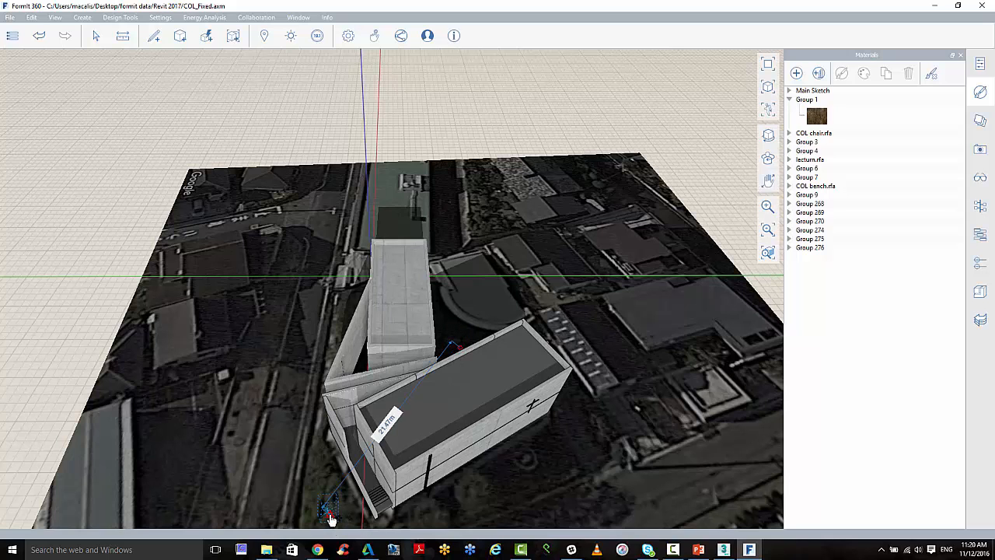
drag(330, 516, 614, 345)
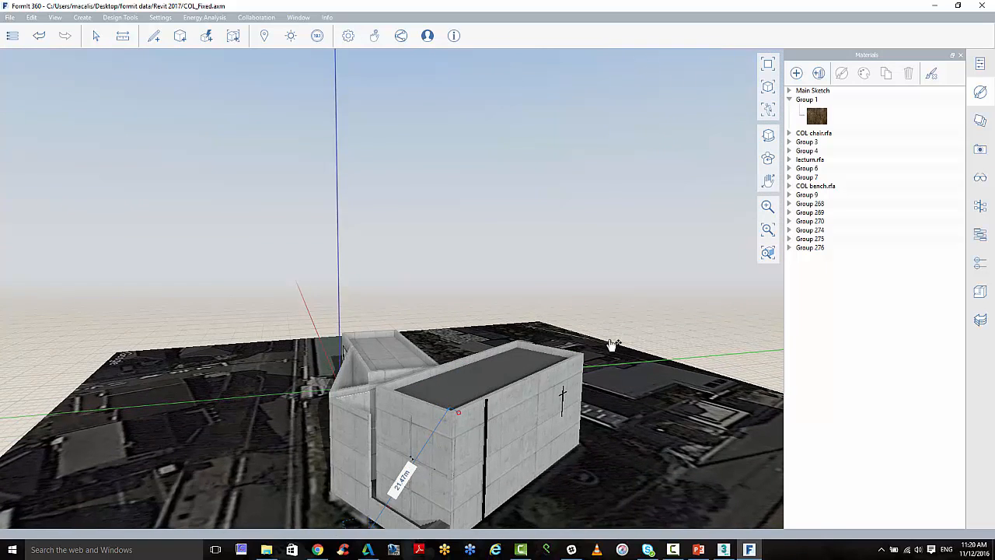
drag(614, 345, 397, 276)
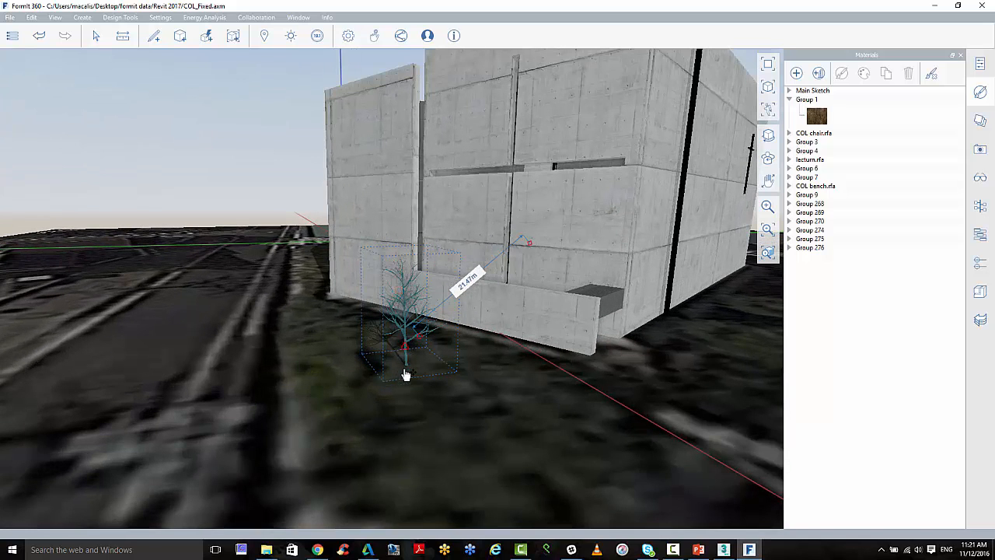
- Scale the imported tree to a height of 250 so it stands tall by the church wall
right_click(404, 373)
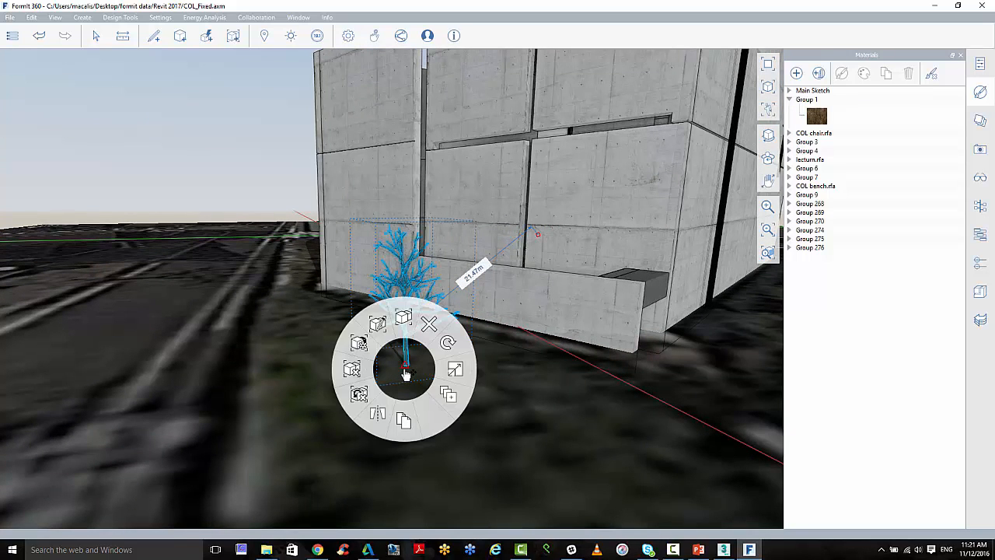
click(405, 369)
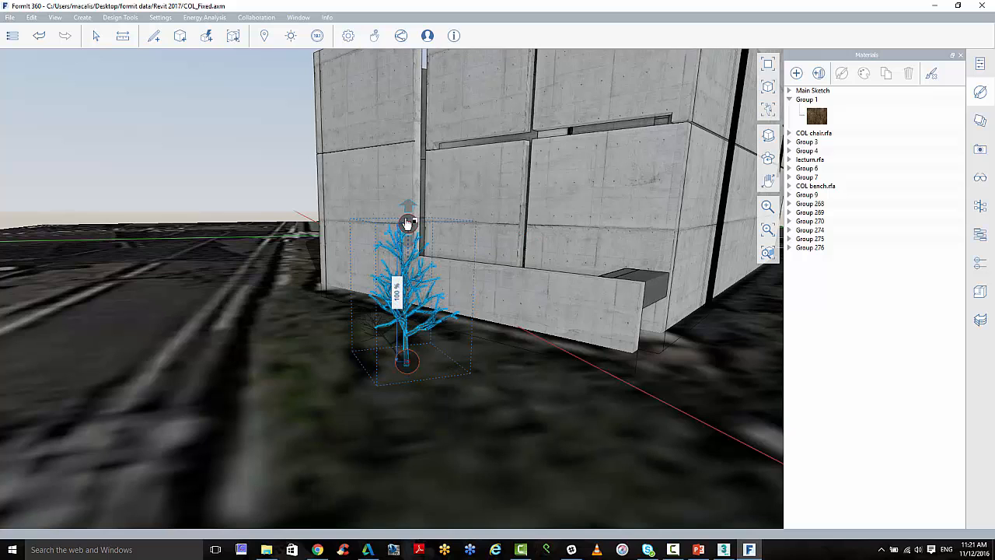
click(397, 293)
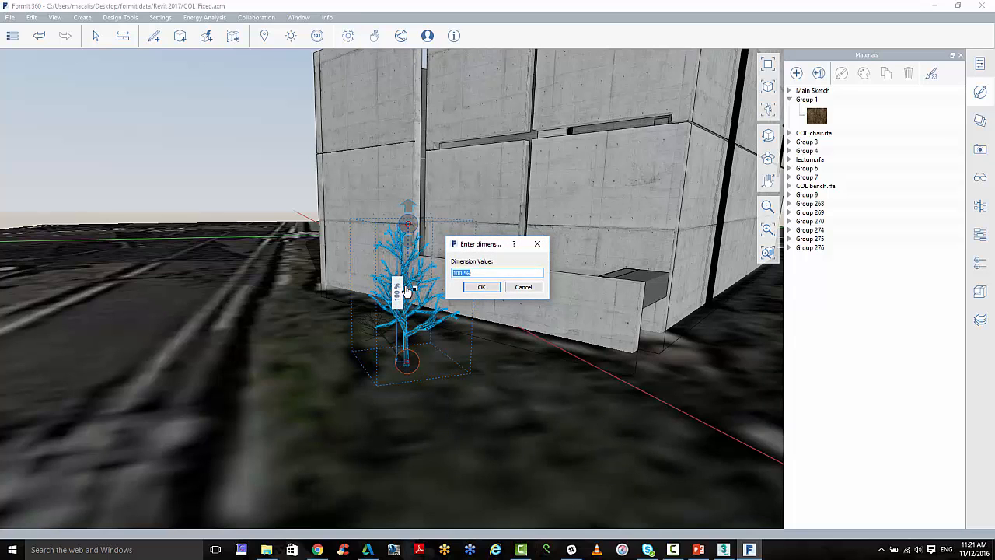
click(483, 286)
text(350)
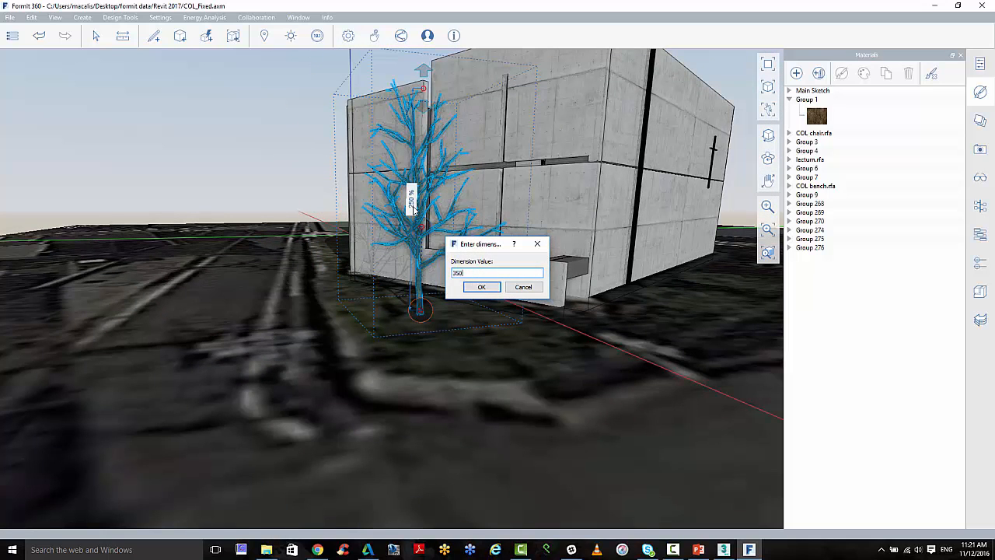
click(482, 286)
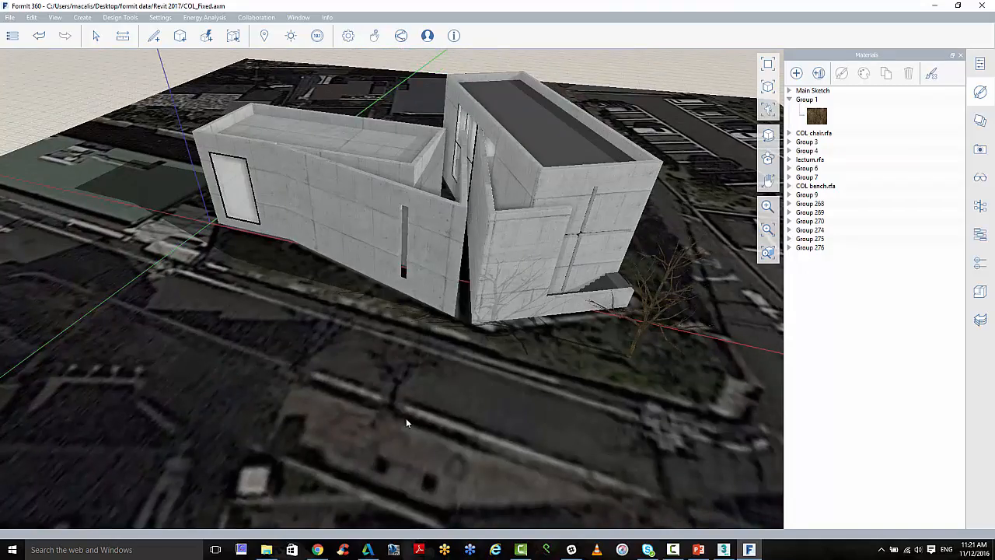
drag(406, 423, 460, 354)
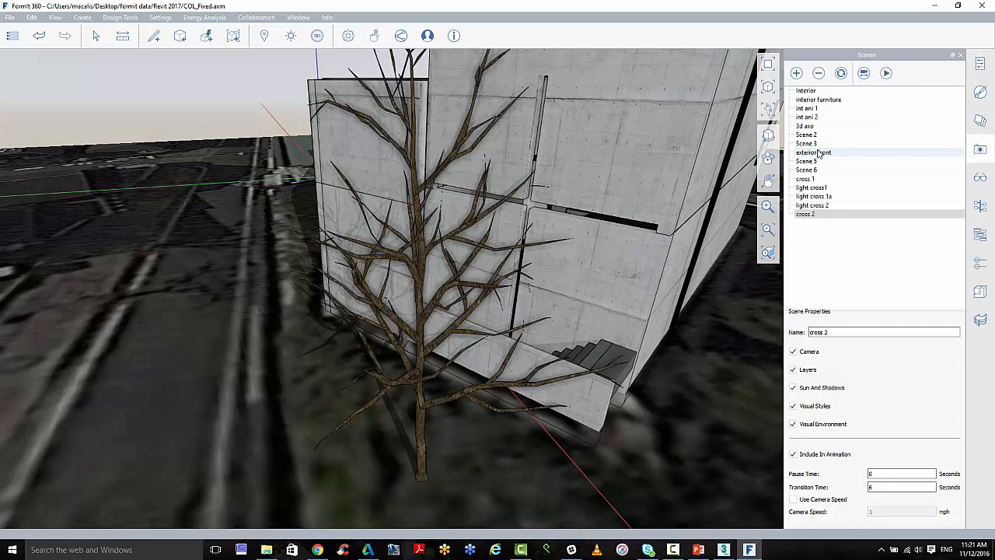
- Switch to the 'exterior front' scene showing bare branches over the church facade
click(815, 153)
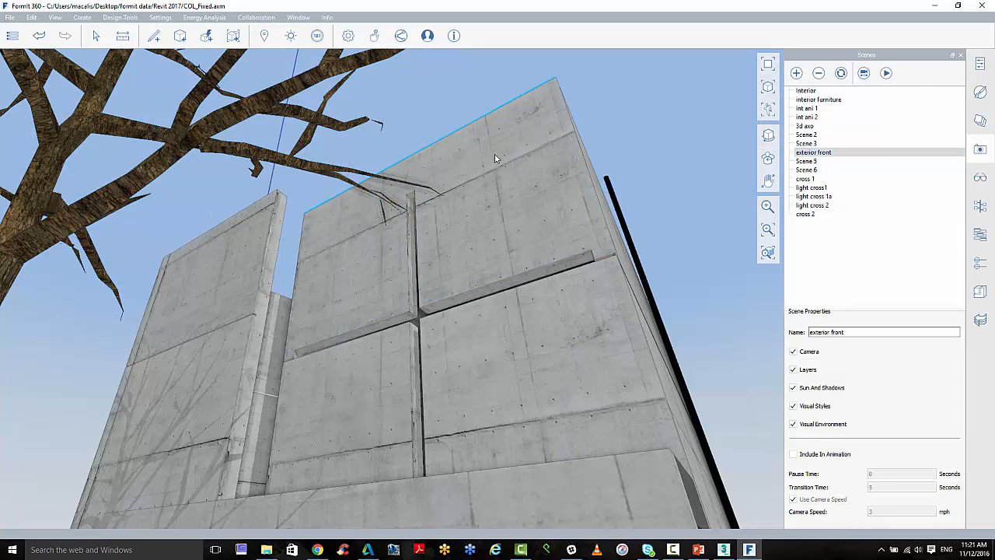
click(158, 457)
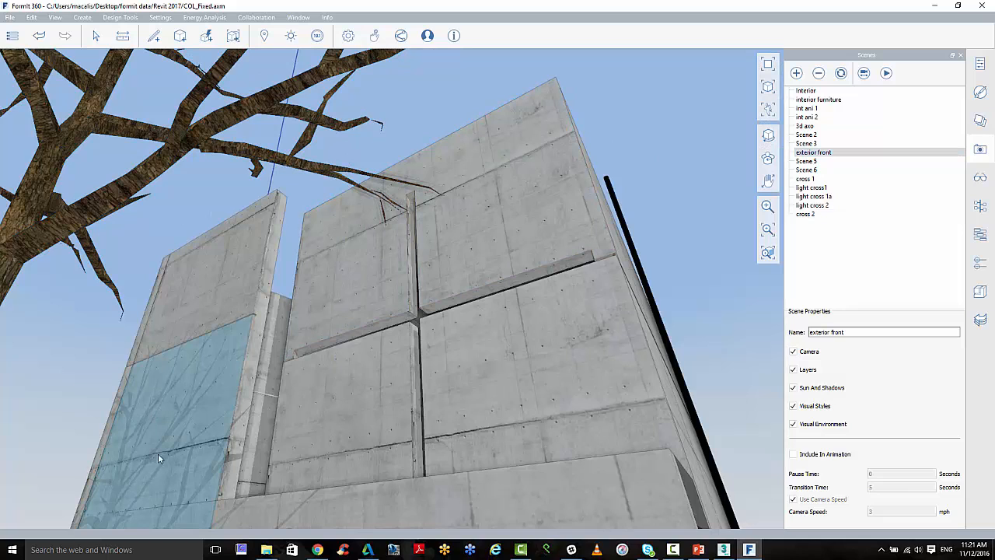